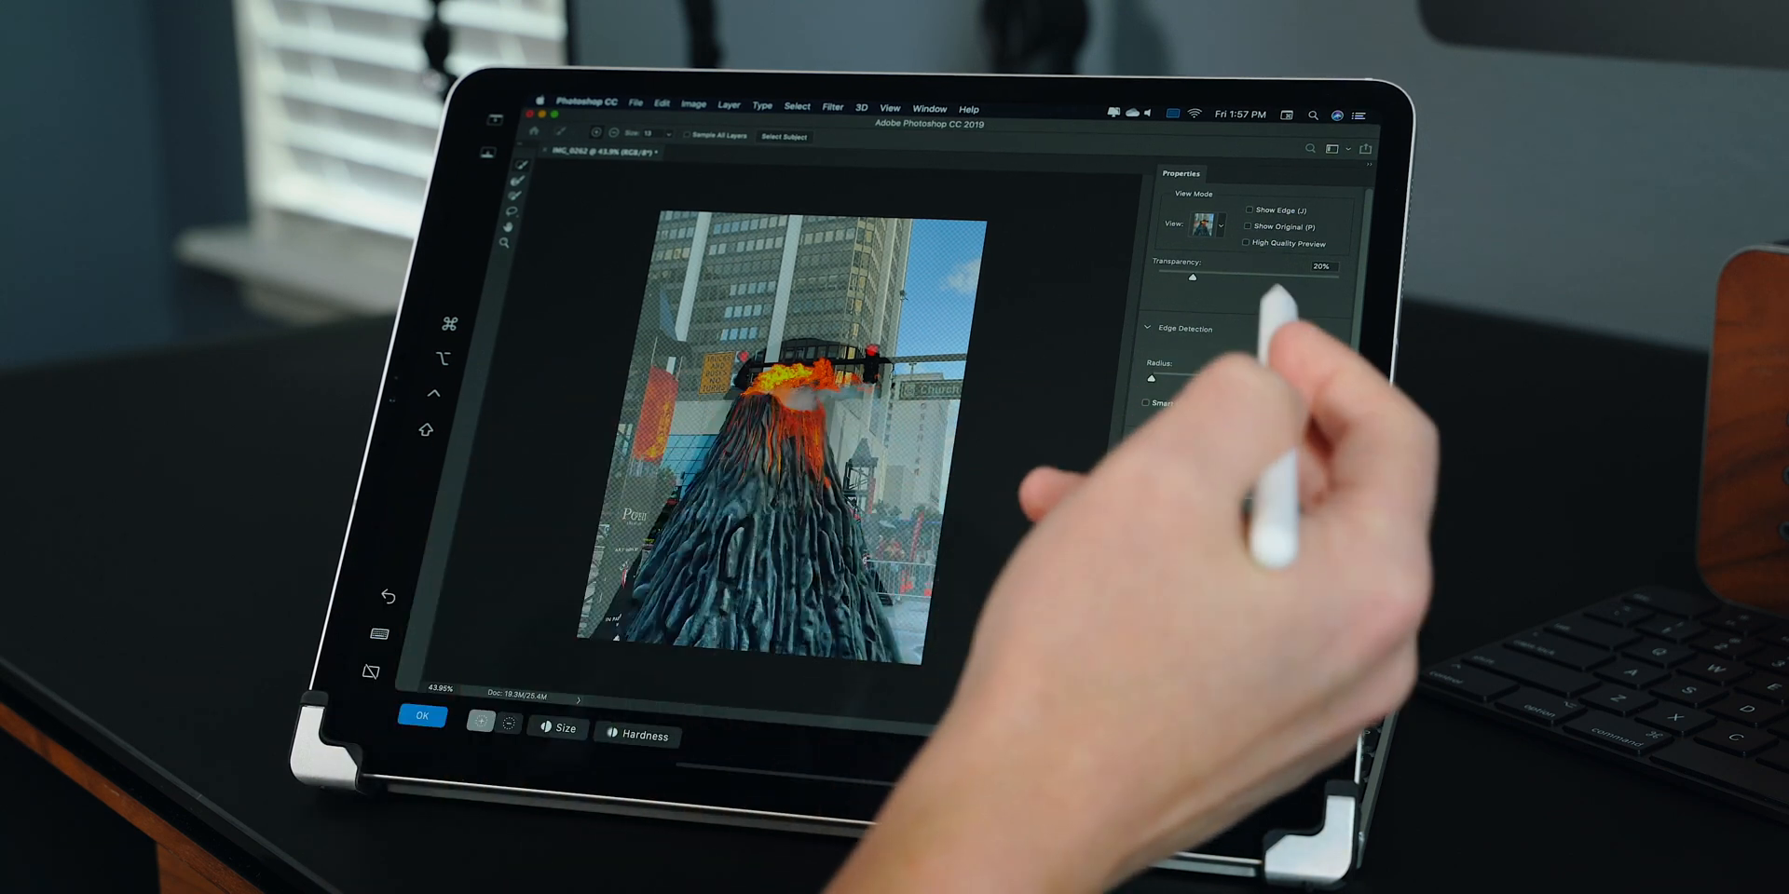
# - Leave the Photoshop selection work on the iPad and return to the Mac desktop
pyautogui.click(1198, 222)
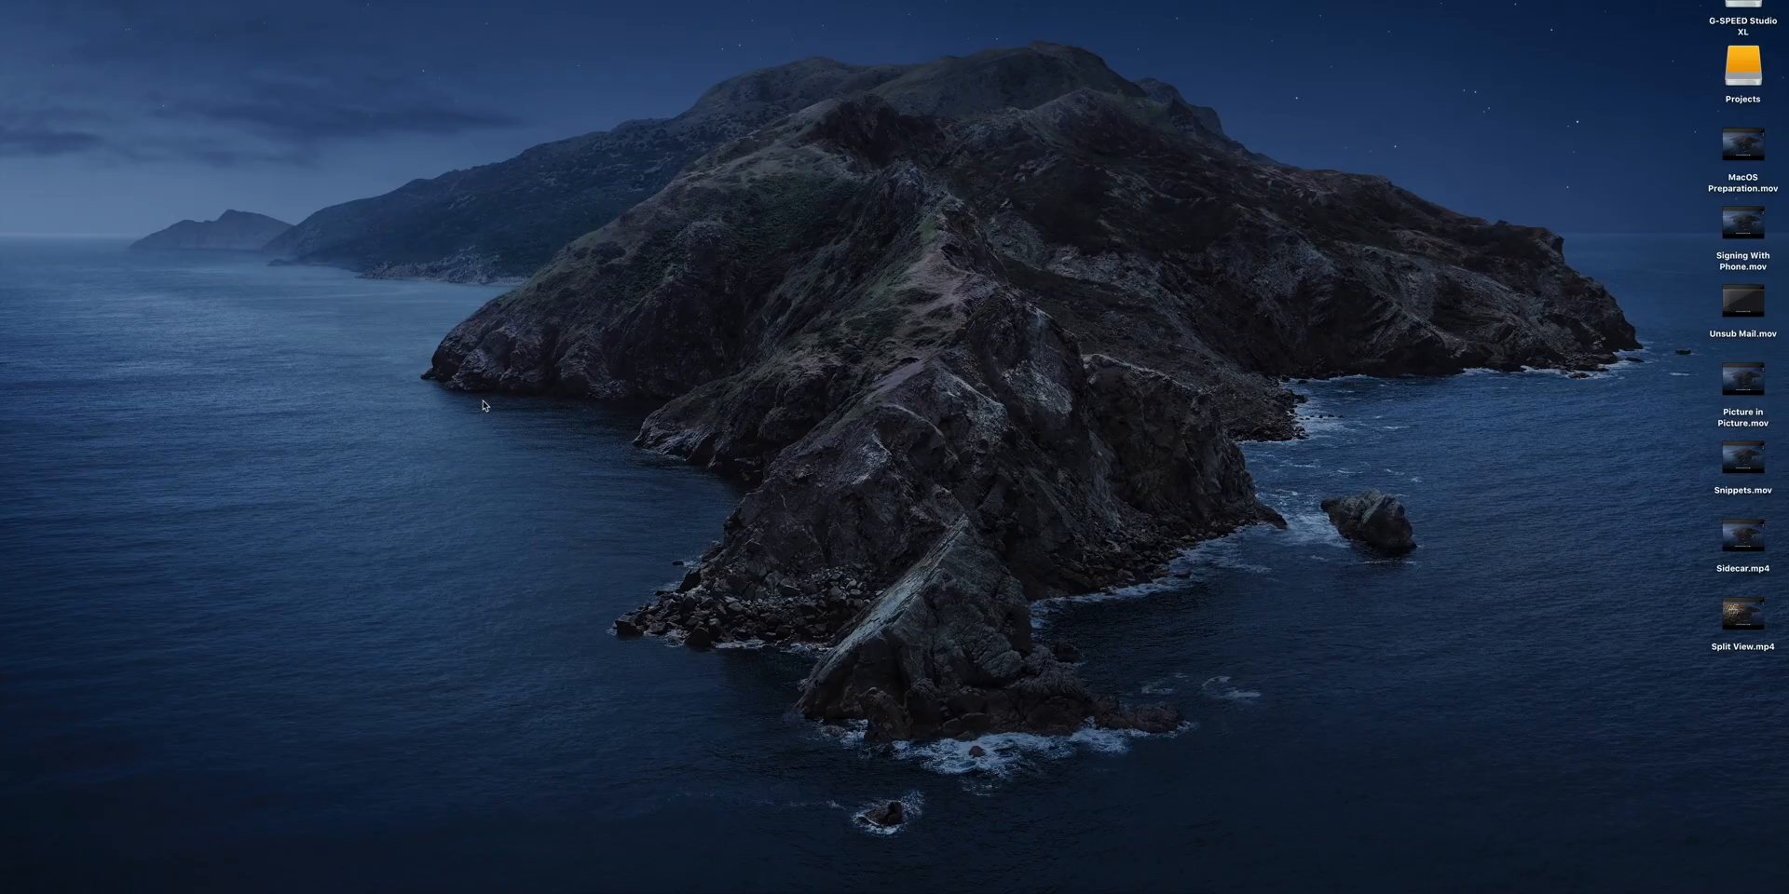
# - Unlock Security & Privacy in System Preferences for changes, then close the pane
pyautogui.click(1025, 887)
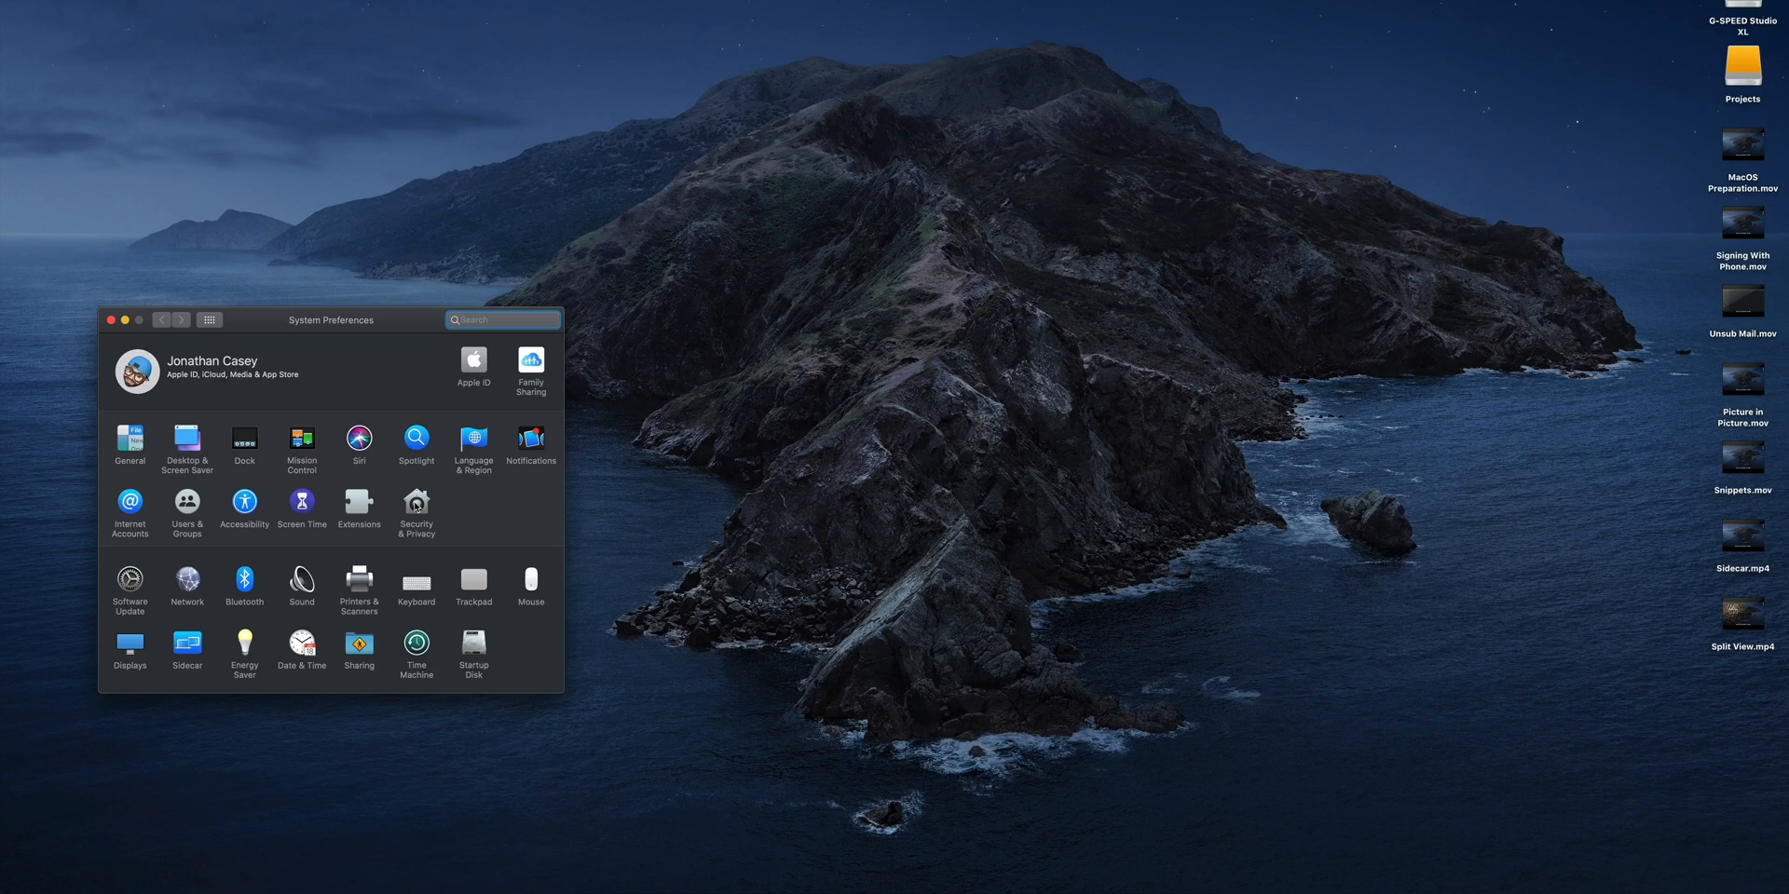
pyautogui.click(416, 510)
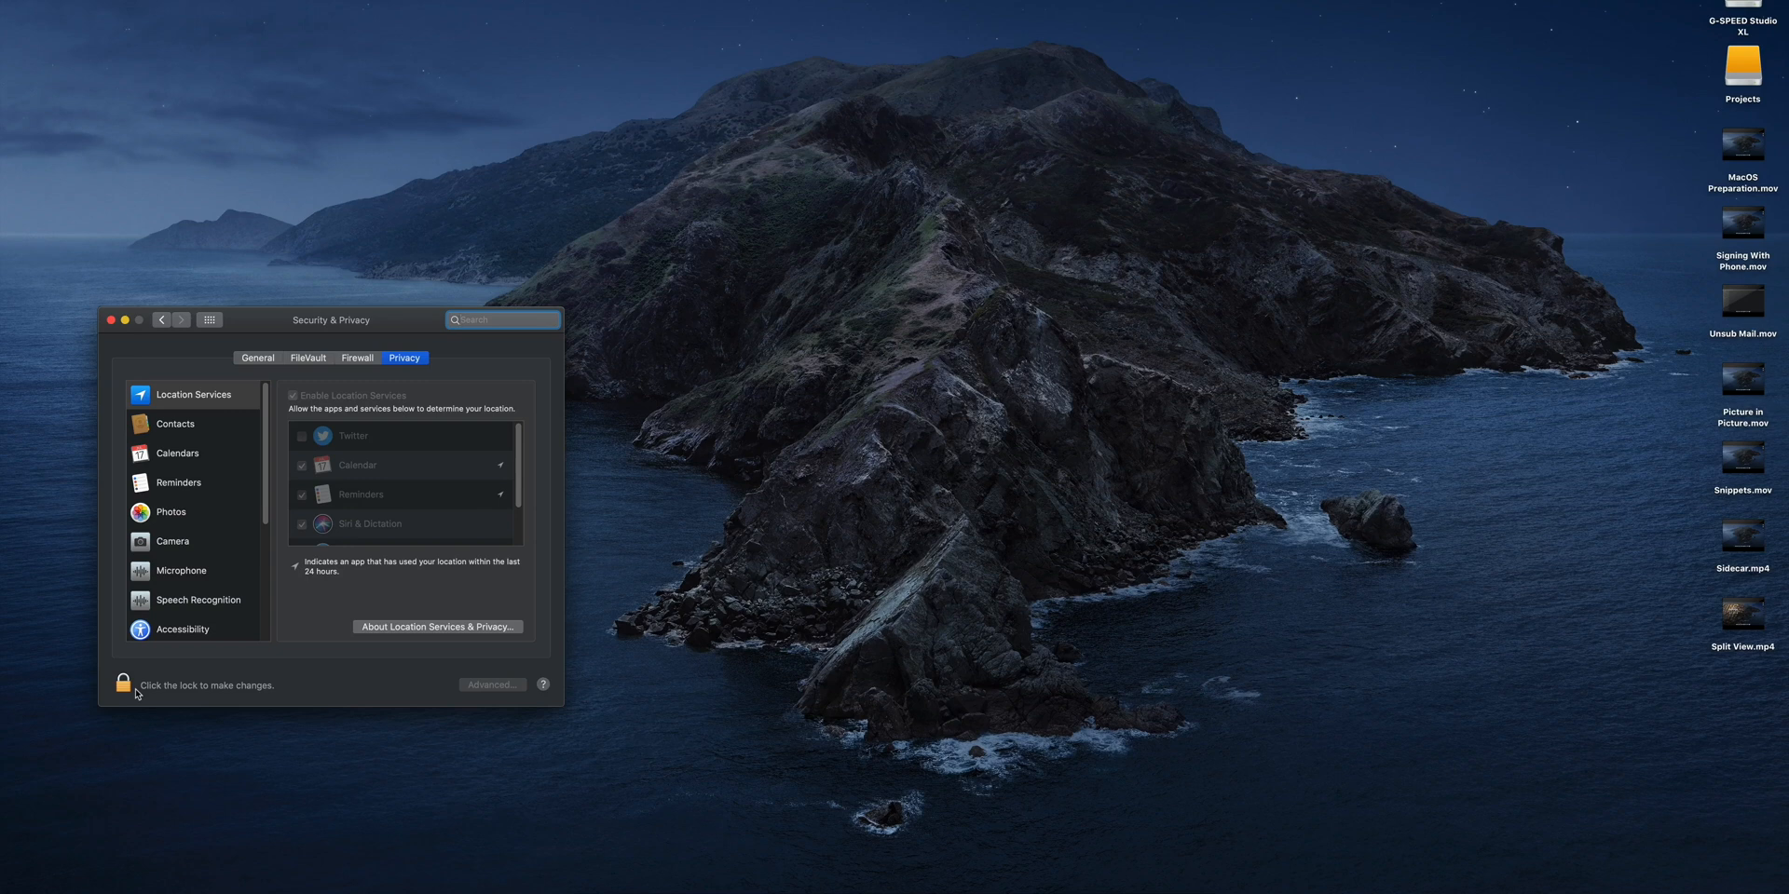
pyautogui.click(123, 684)
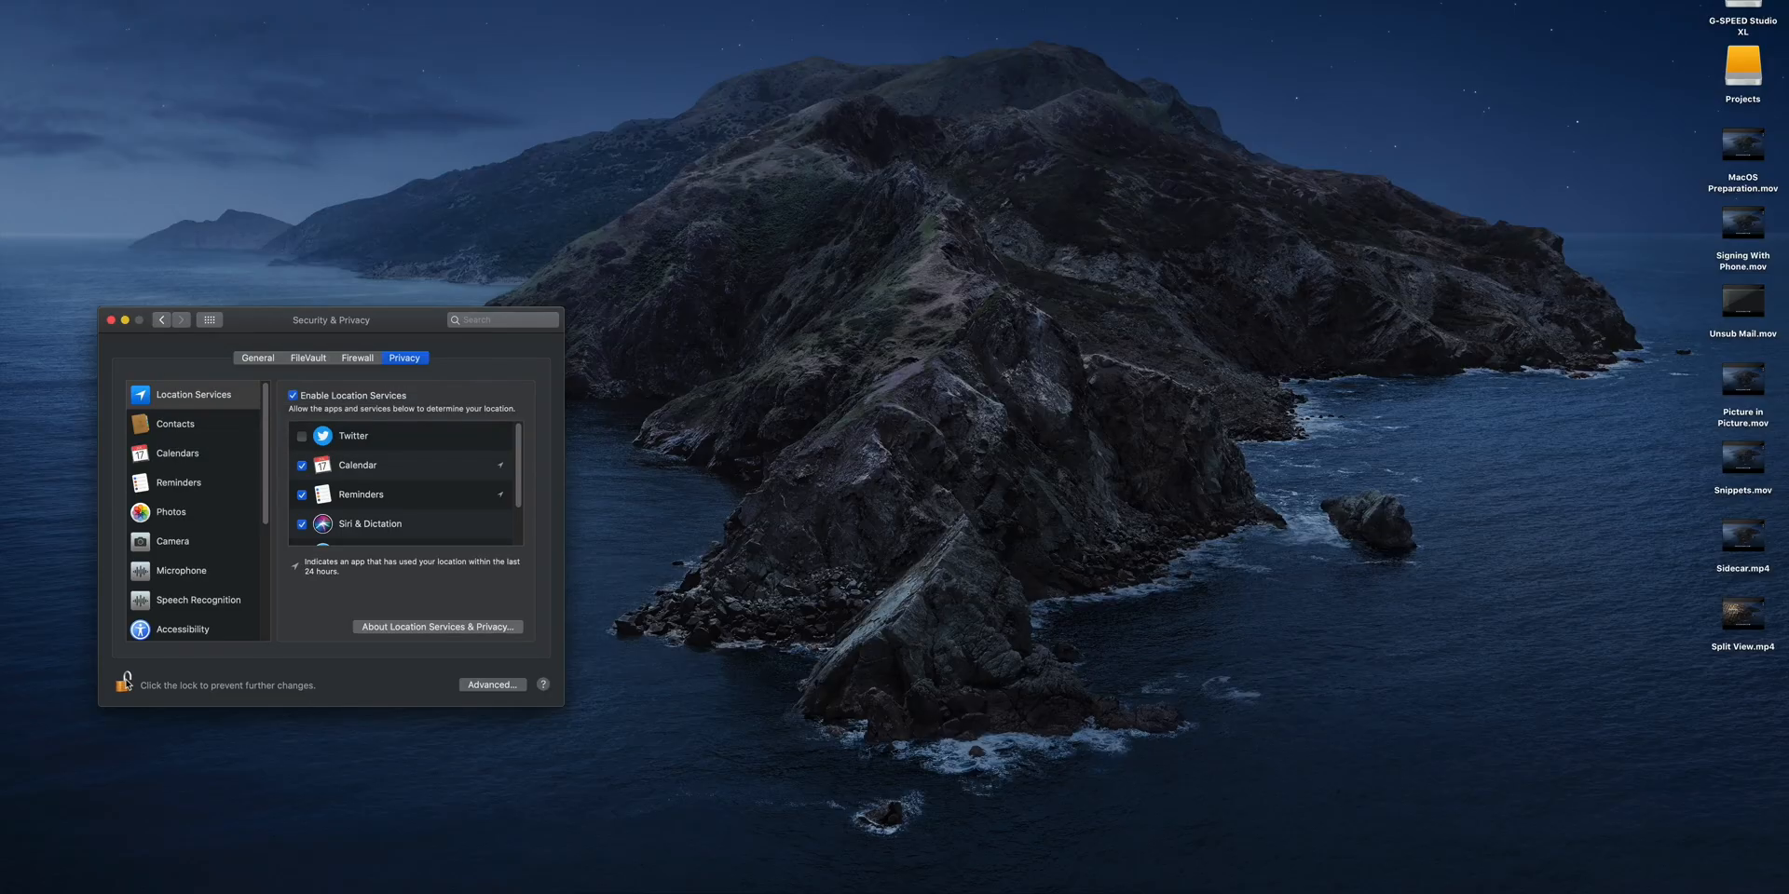
pyautogui.click(111, 319)
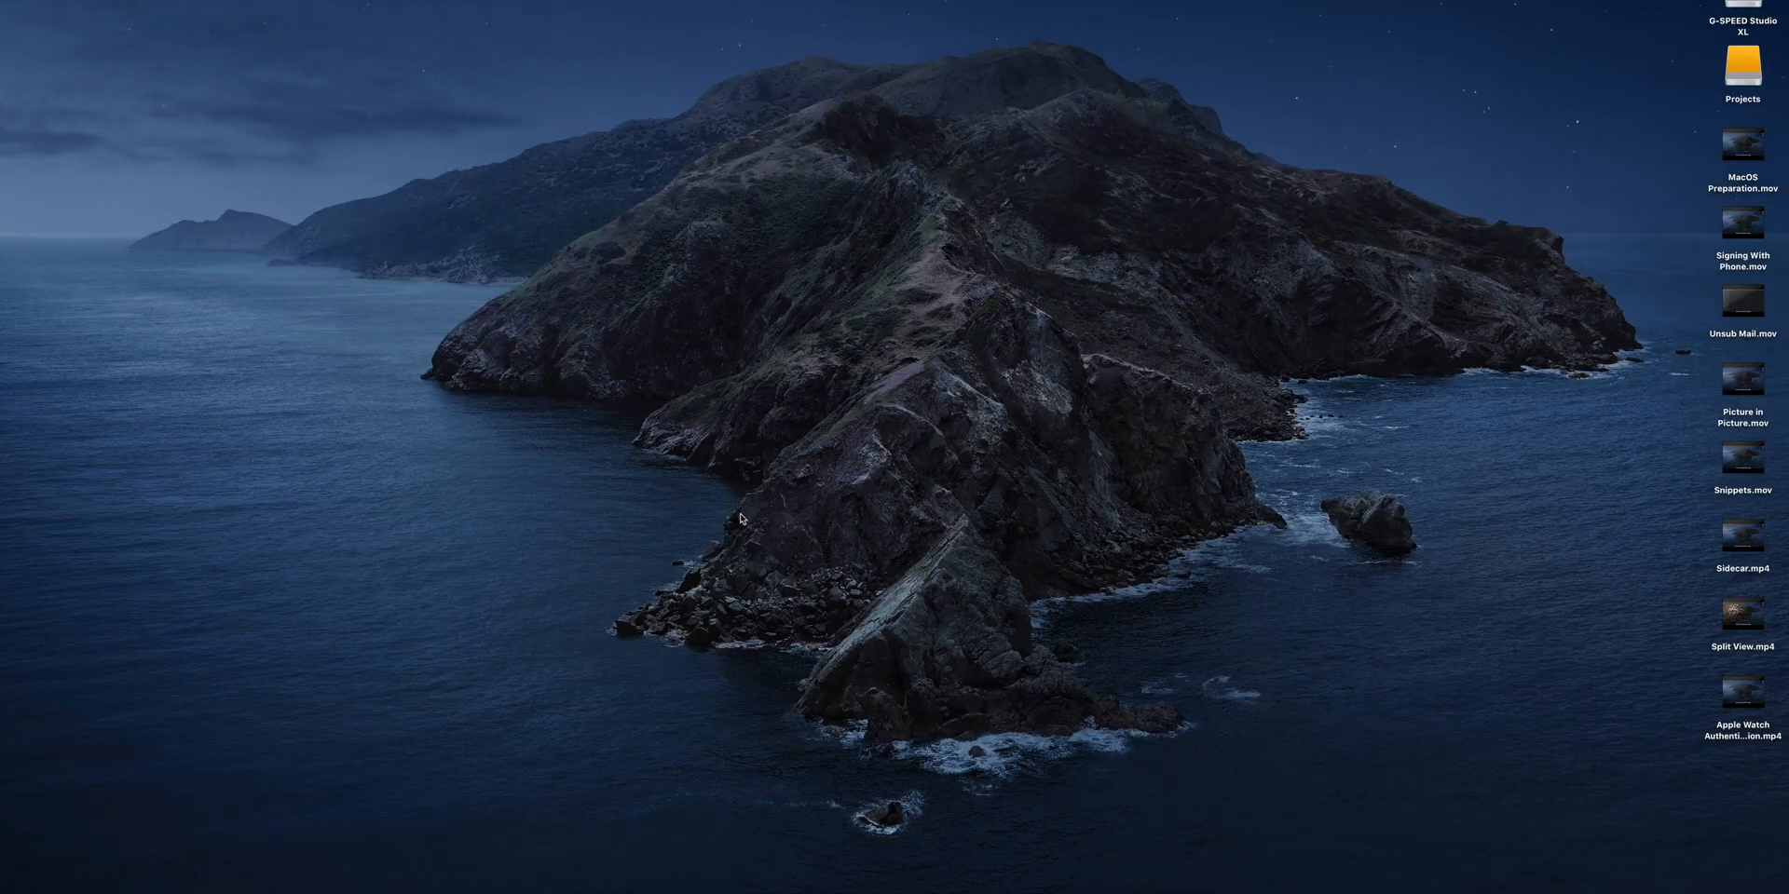
# - Enable Hover Text in the Accessibility Zoom settings
pyautogui.click(16, 10)
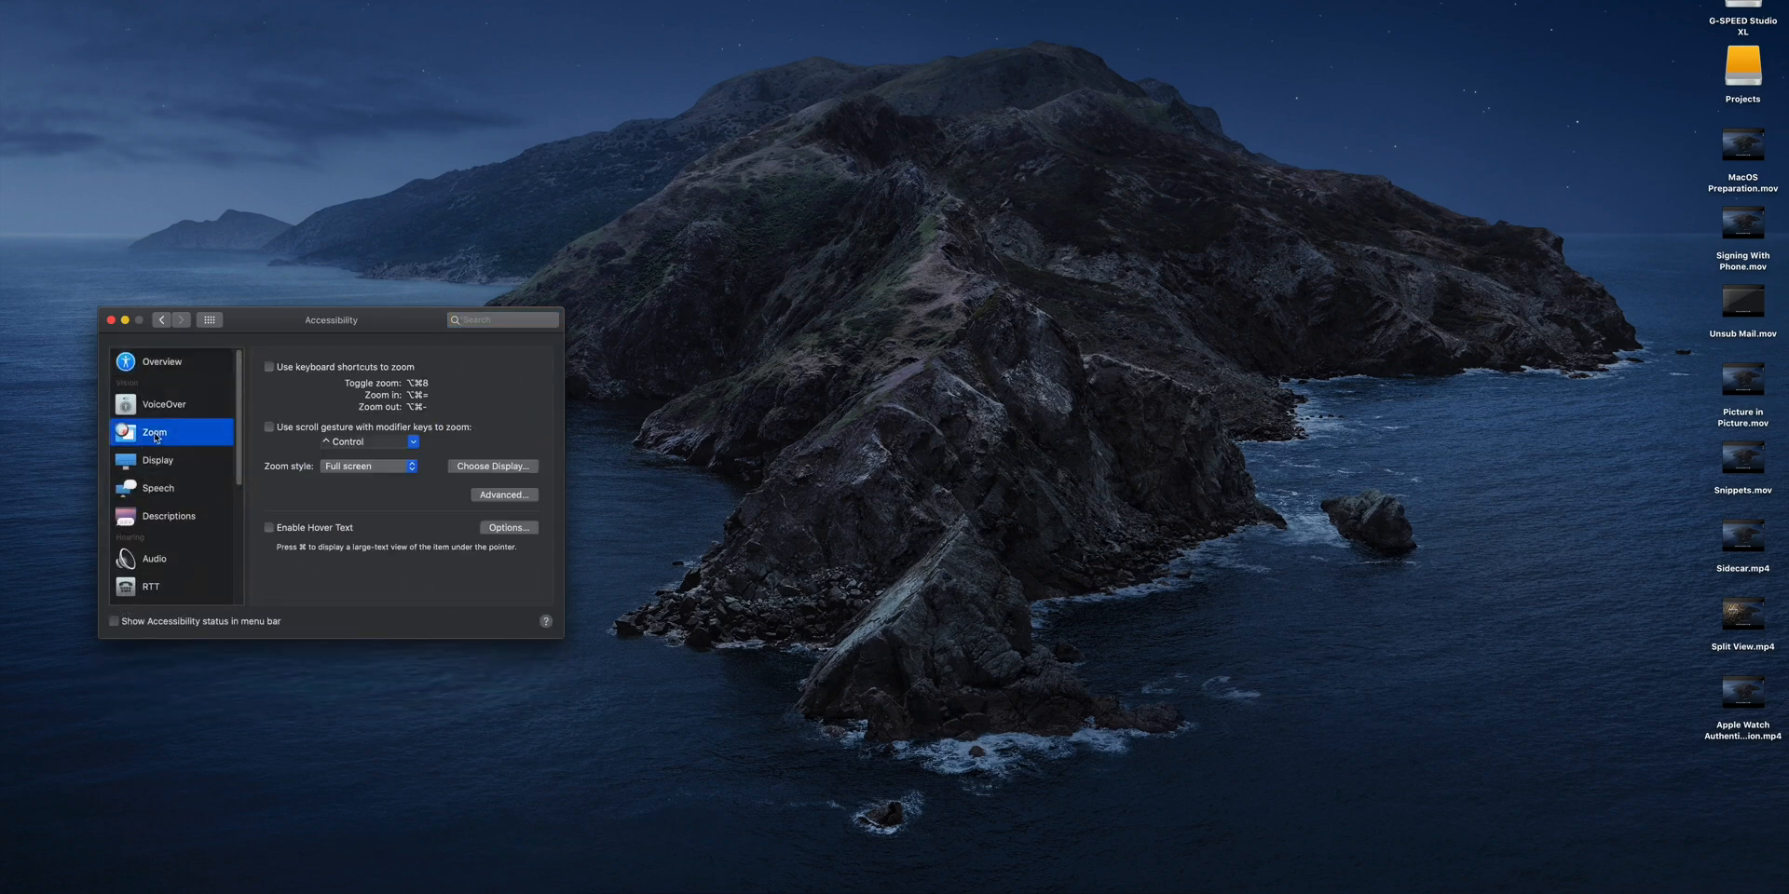
pyautogui.moveTo(352, 483)
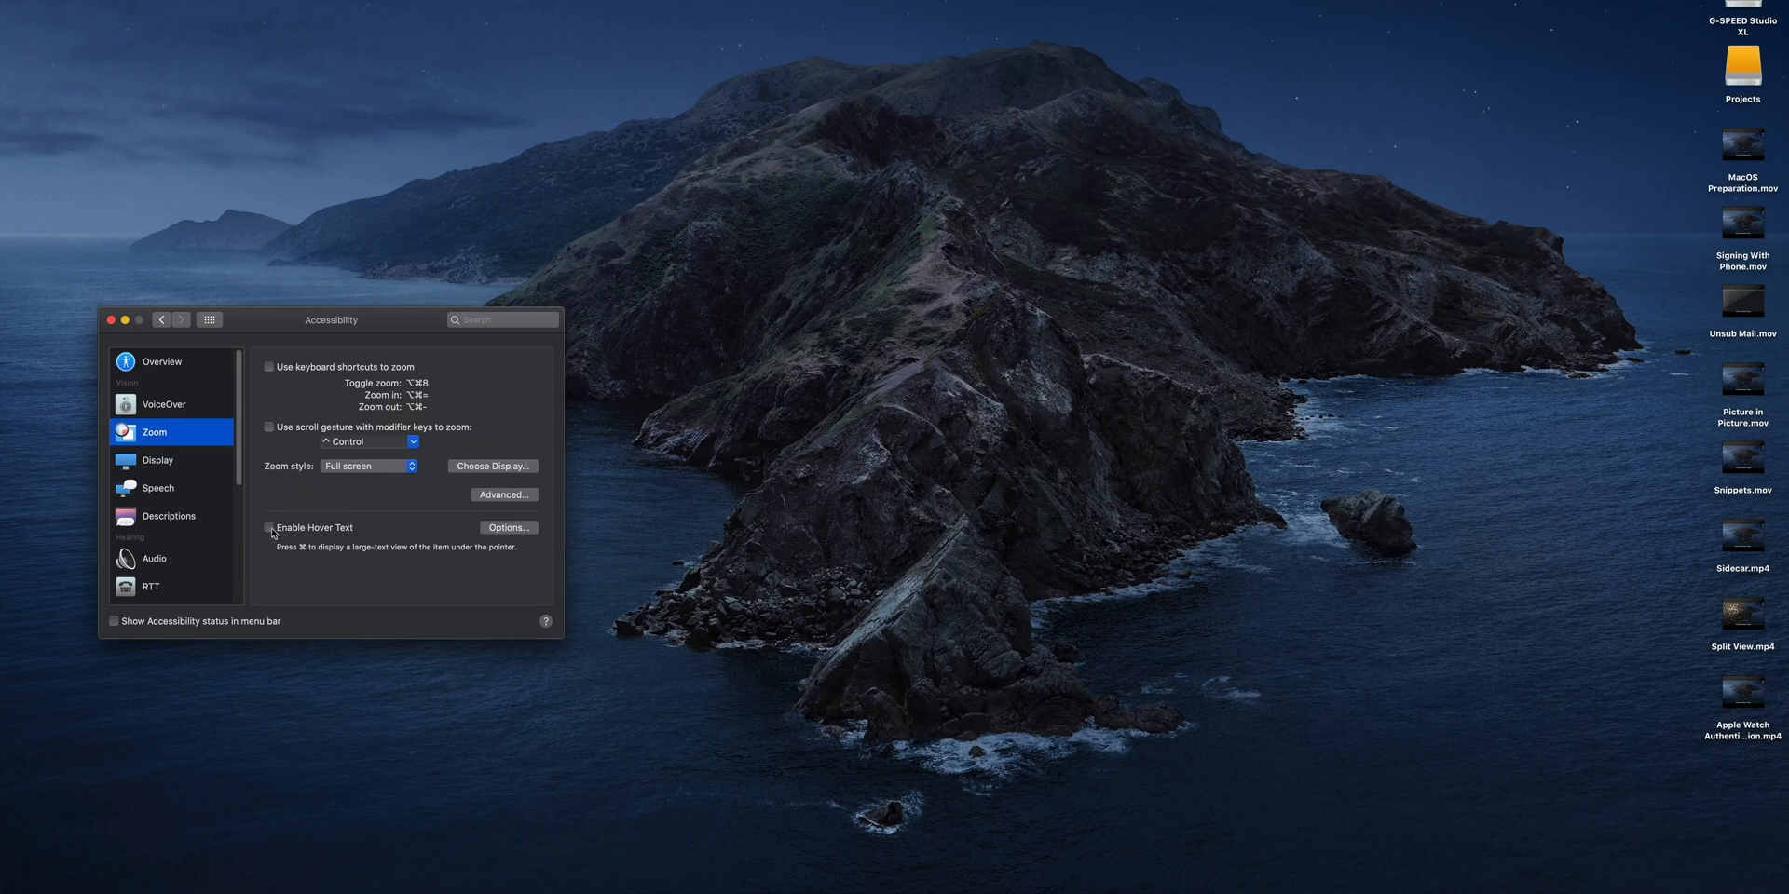
pyautogui.click(269, 527)
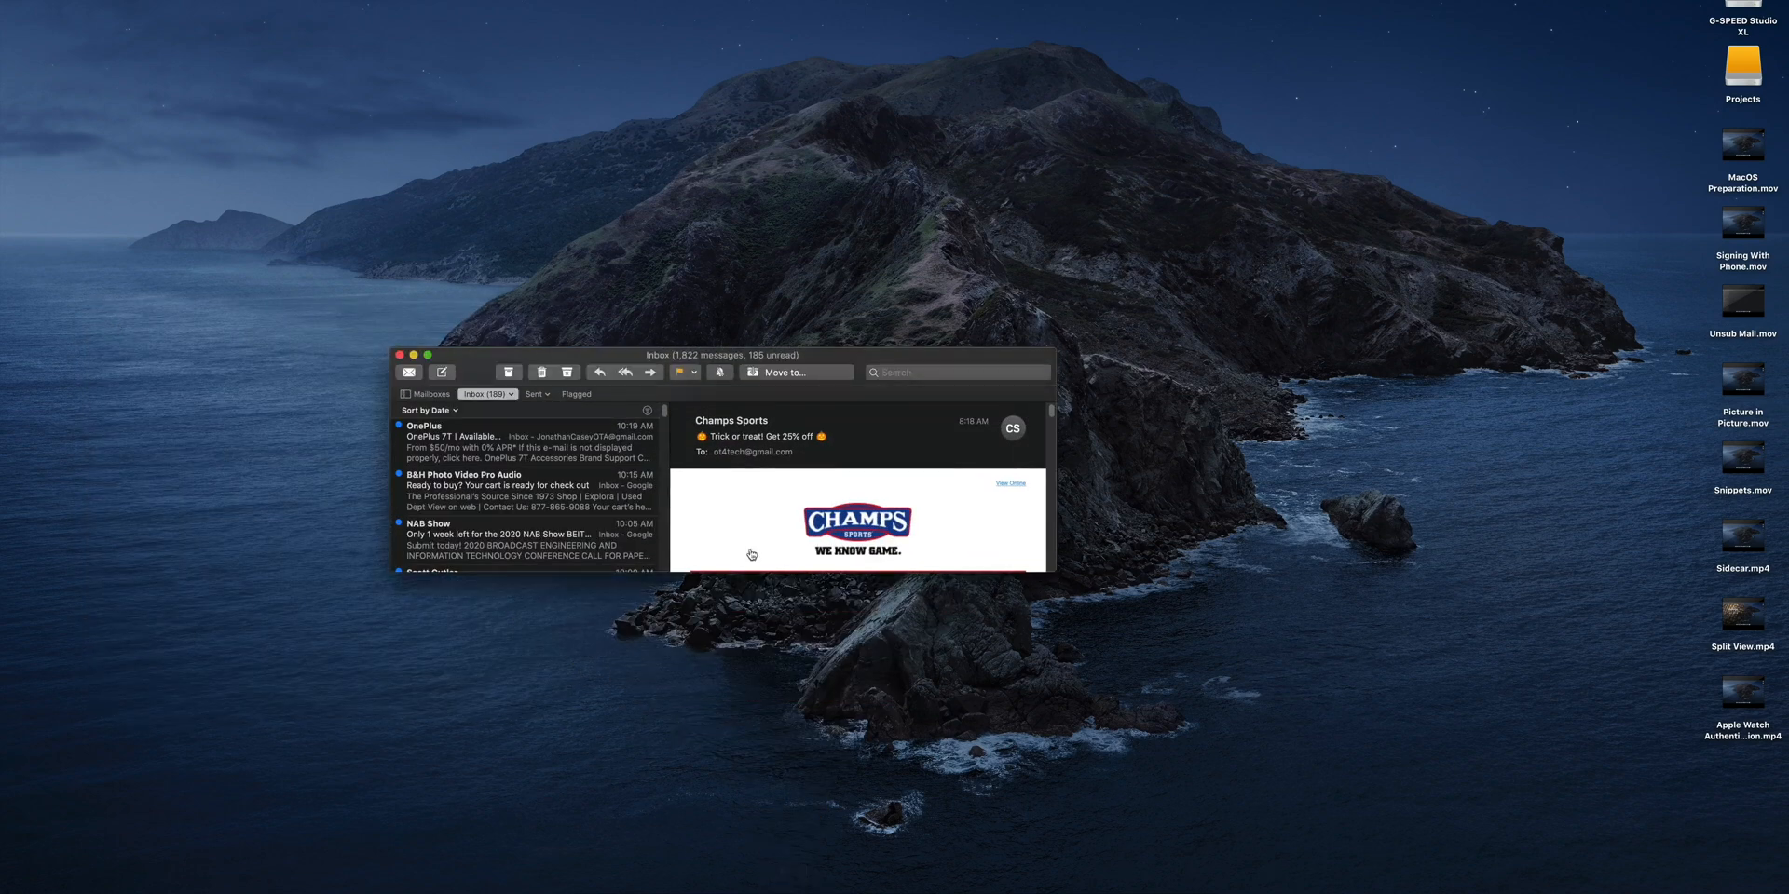
pyautogui.moveTo(570, 436)
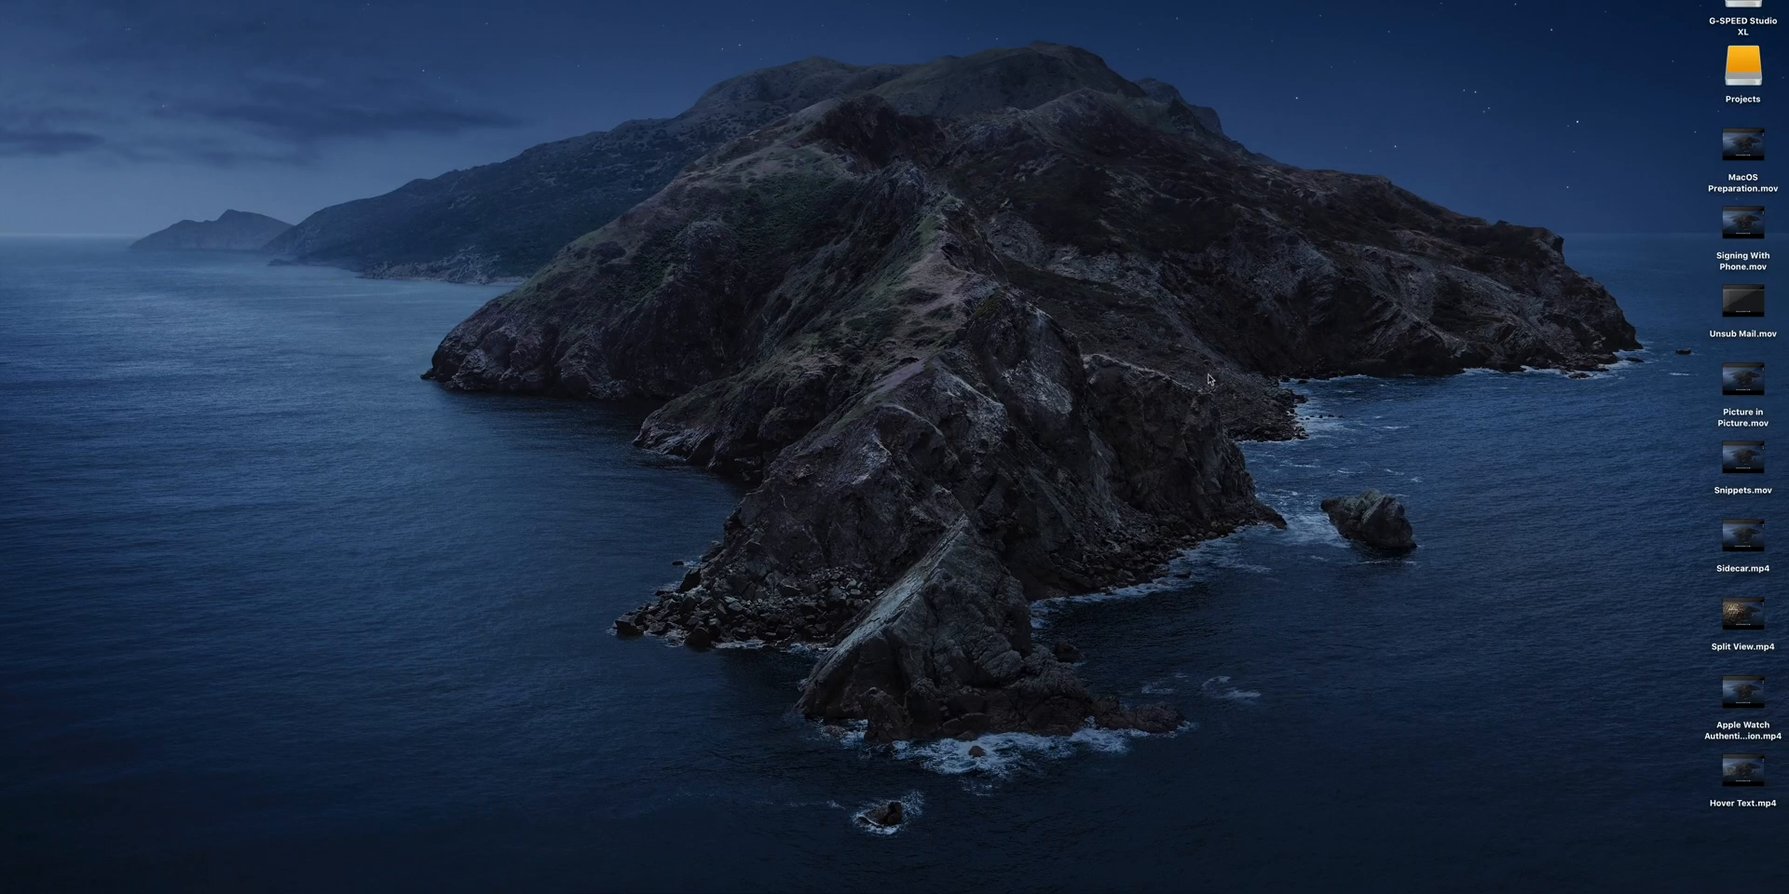
pyautogui.moveTo(1148, 416)
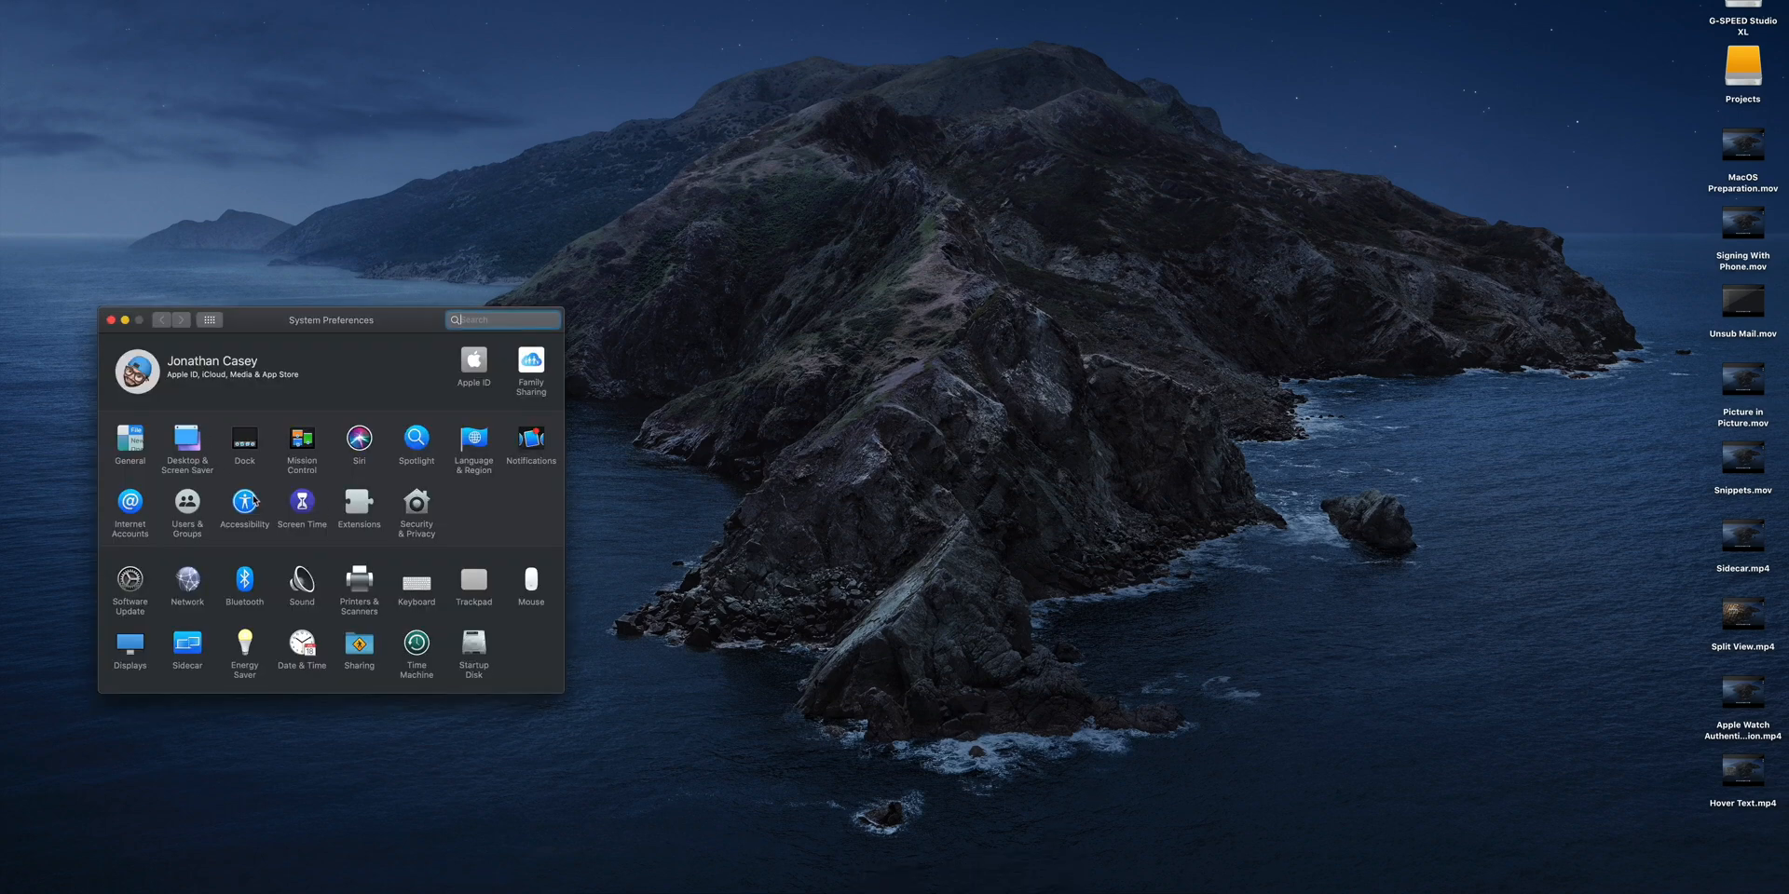
# - Enable Voice Control in the Accessibility preferences
pyautogui.click(242, 502)
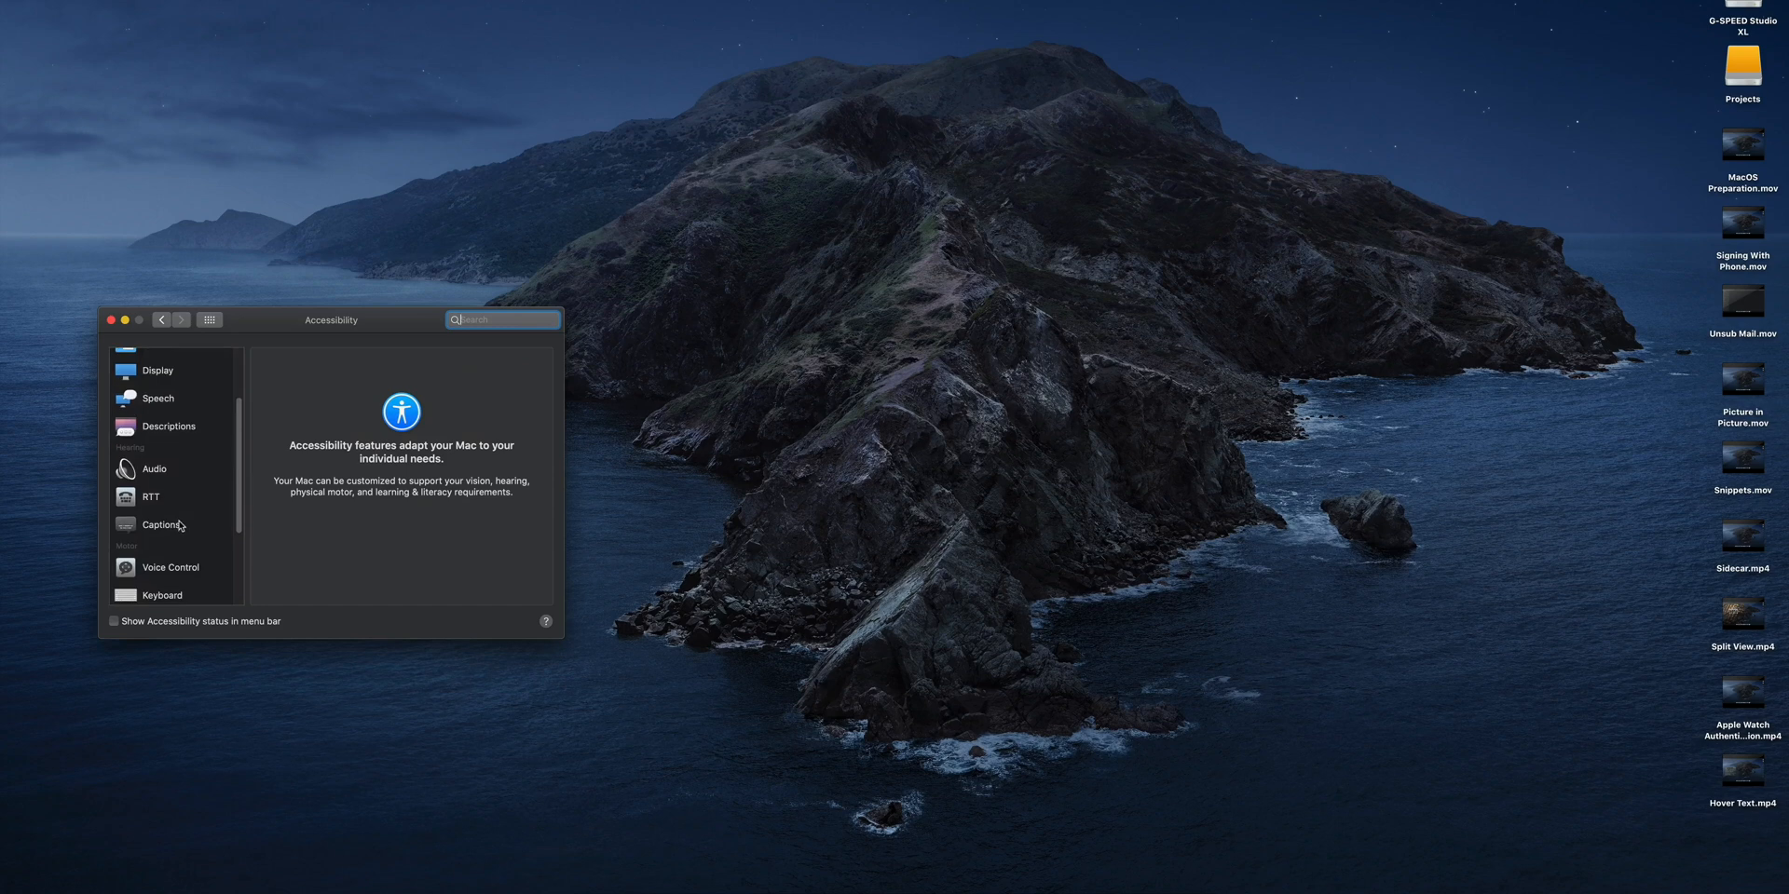
pyautogui.click(169, 567)
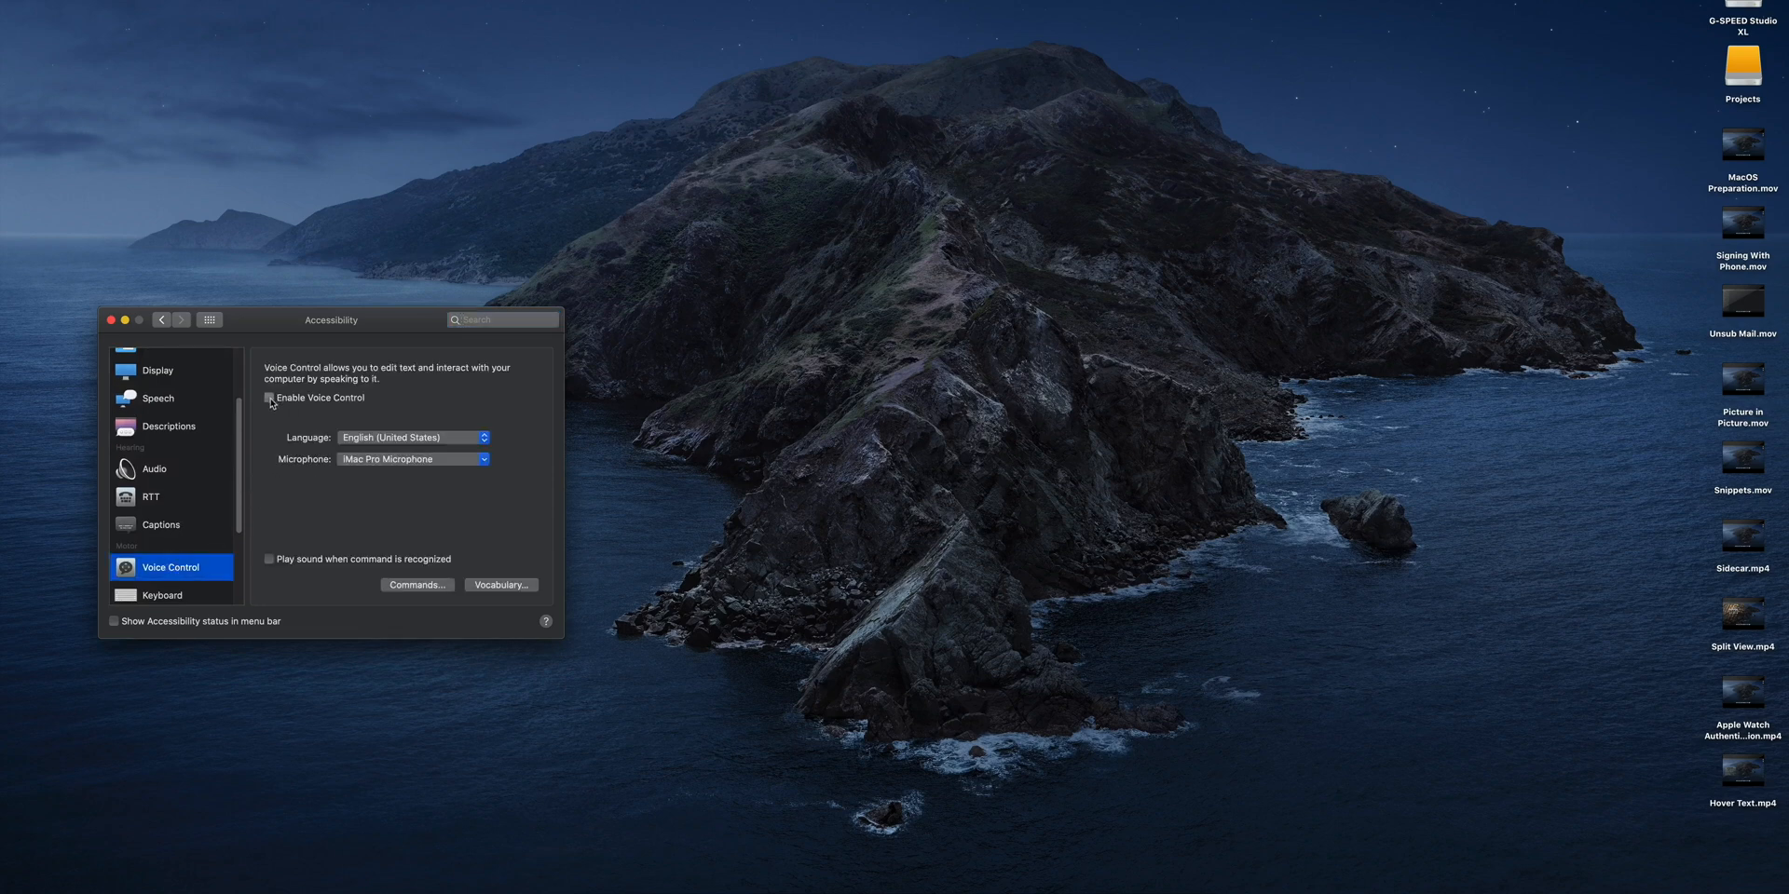
pyautogui.click(269, 397)
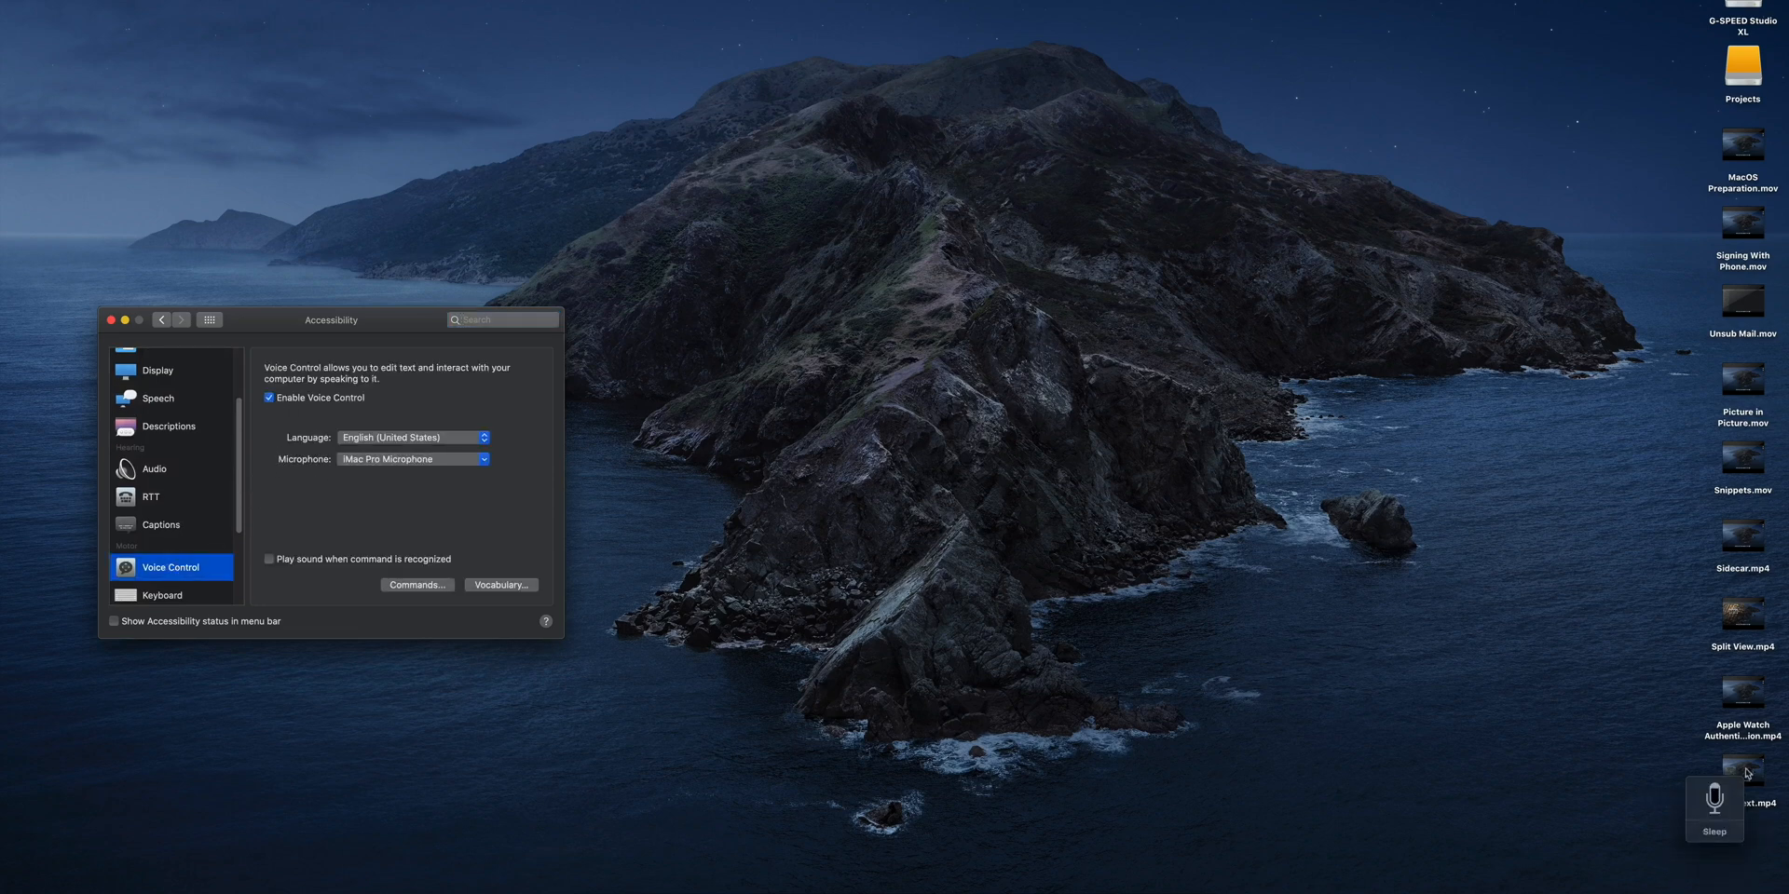
pyautogui.moveTo(1055, 783)
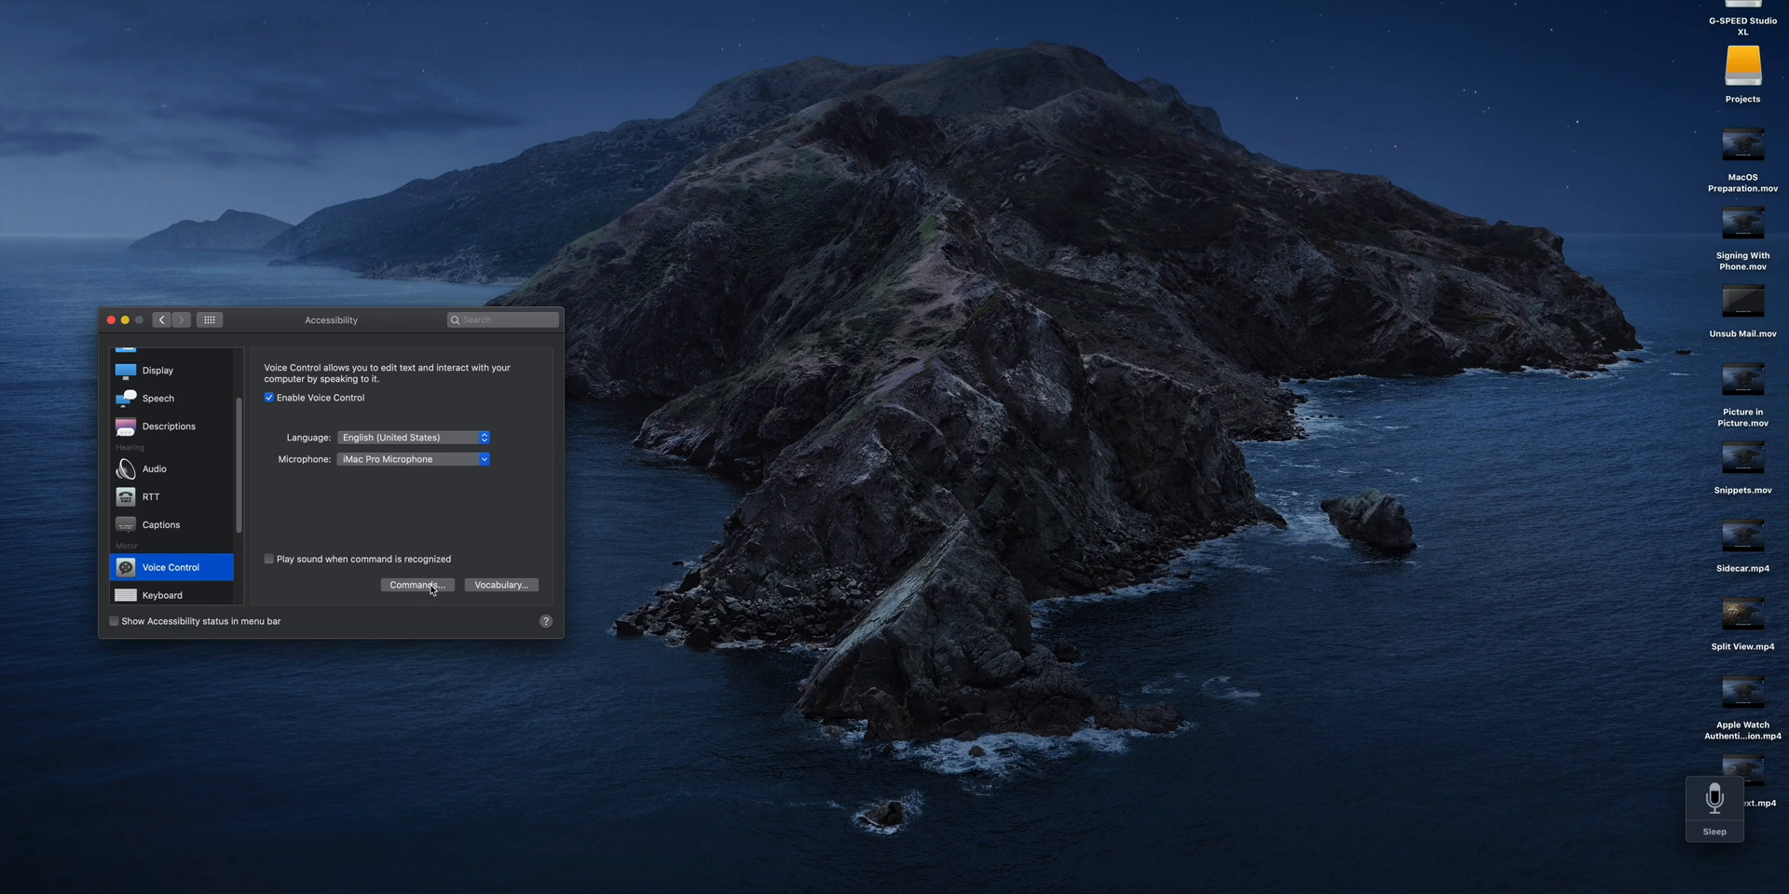
# - Browse the built-in Voice Control commands list and dismiss it with Done
pyautogui.click(417, 583)
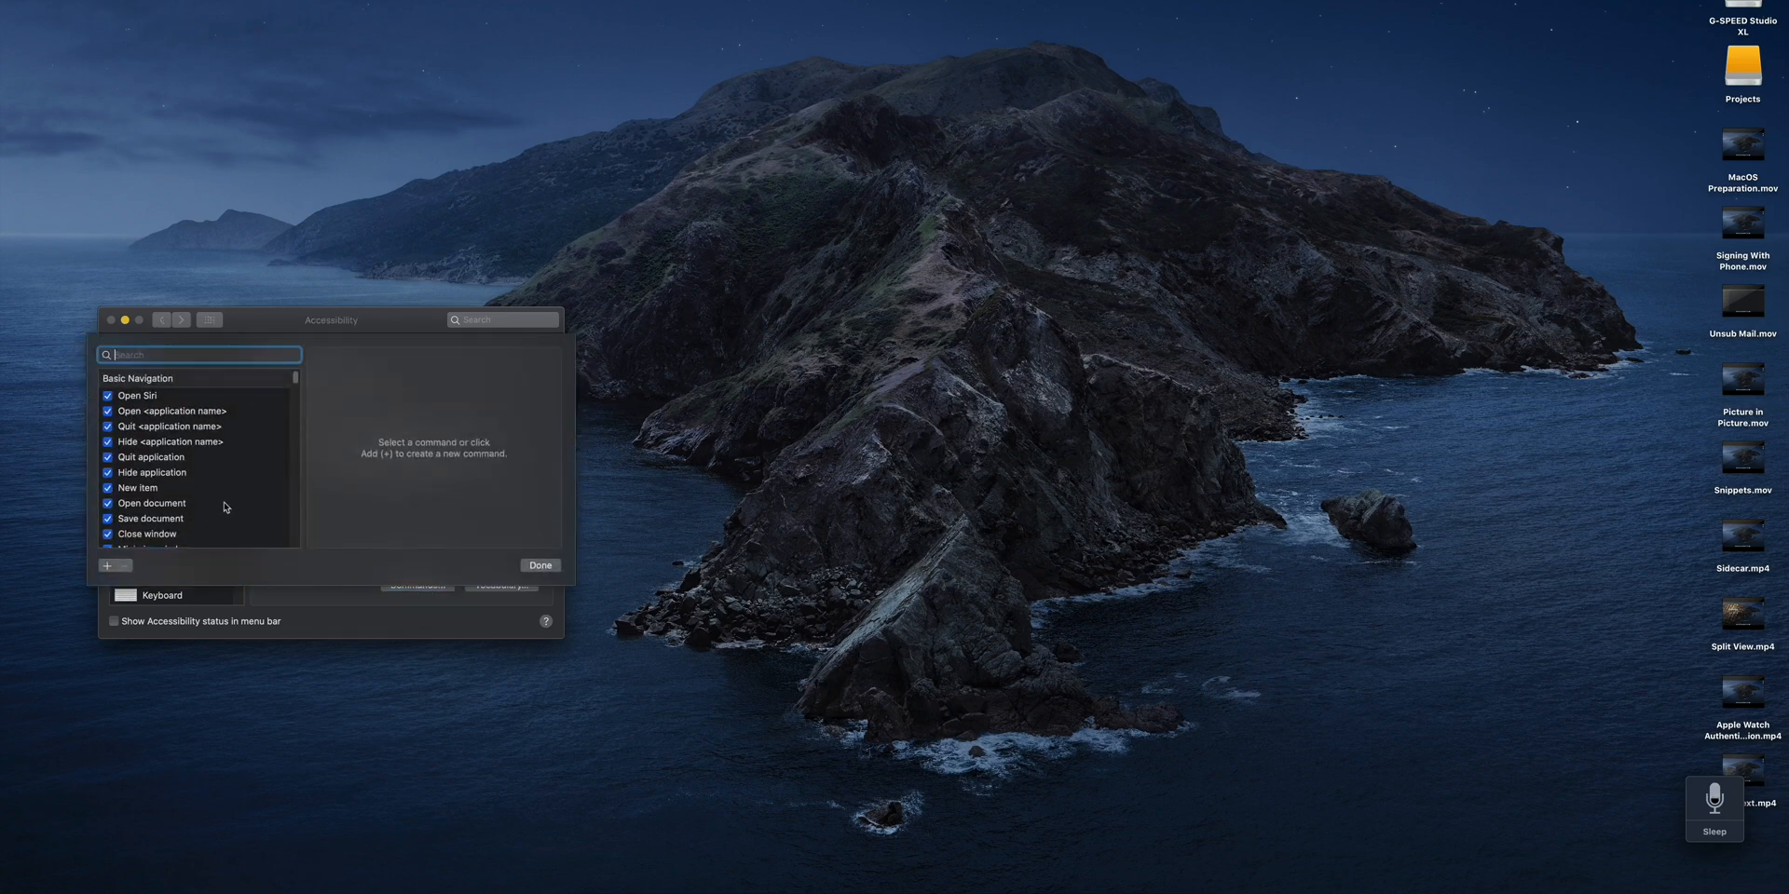
pyautogui.scroll(-3)
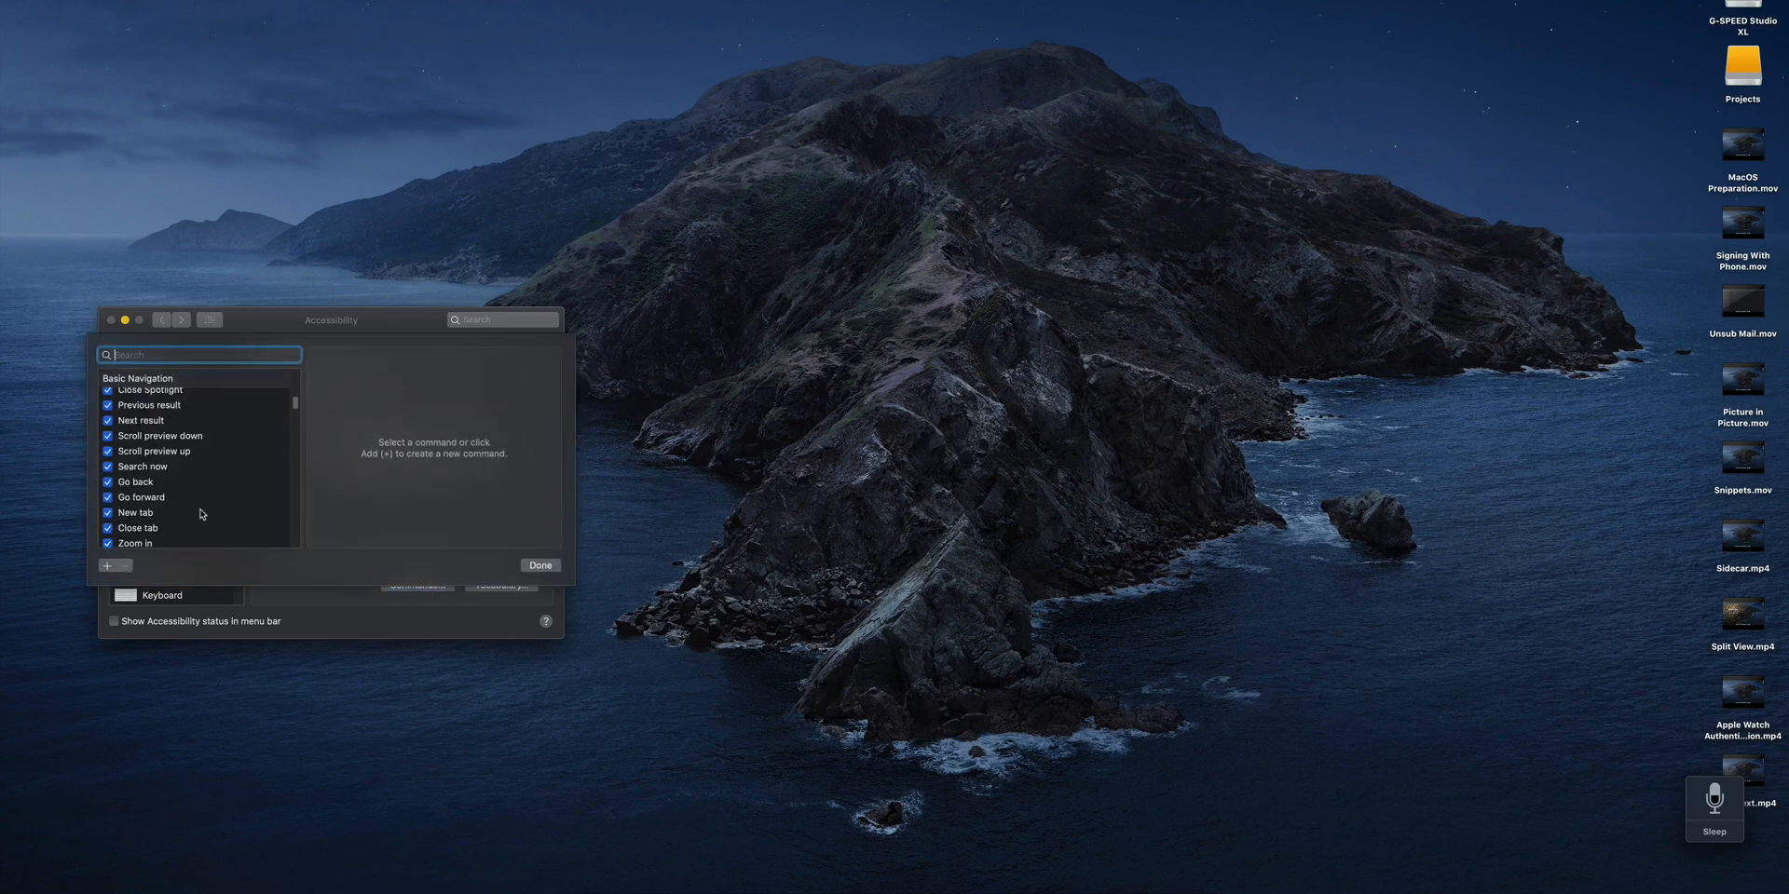
pyautogui.scroll(-3)
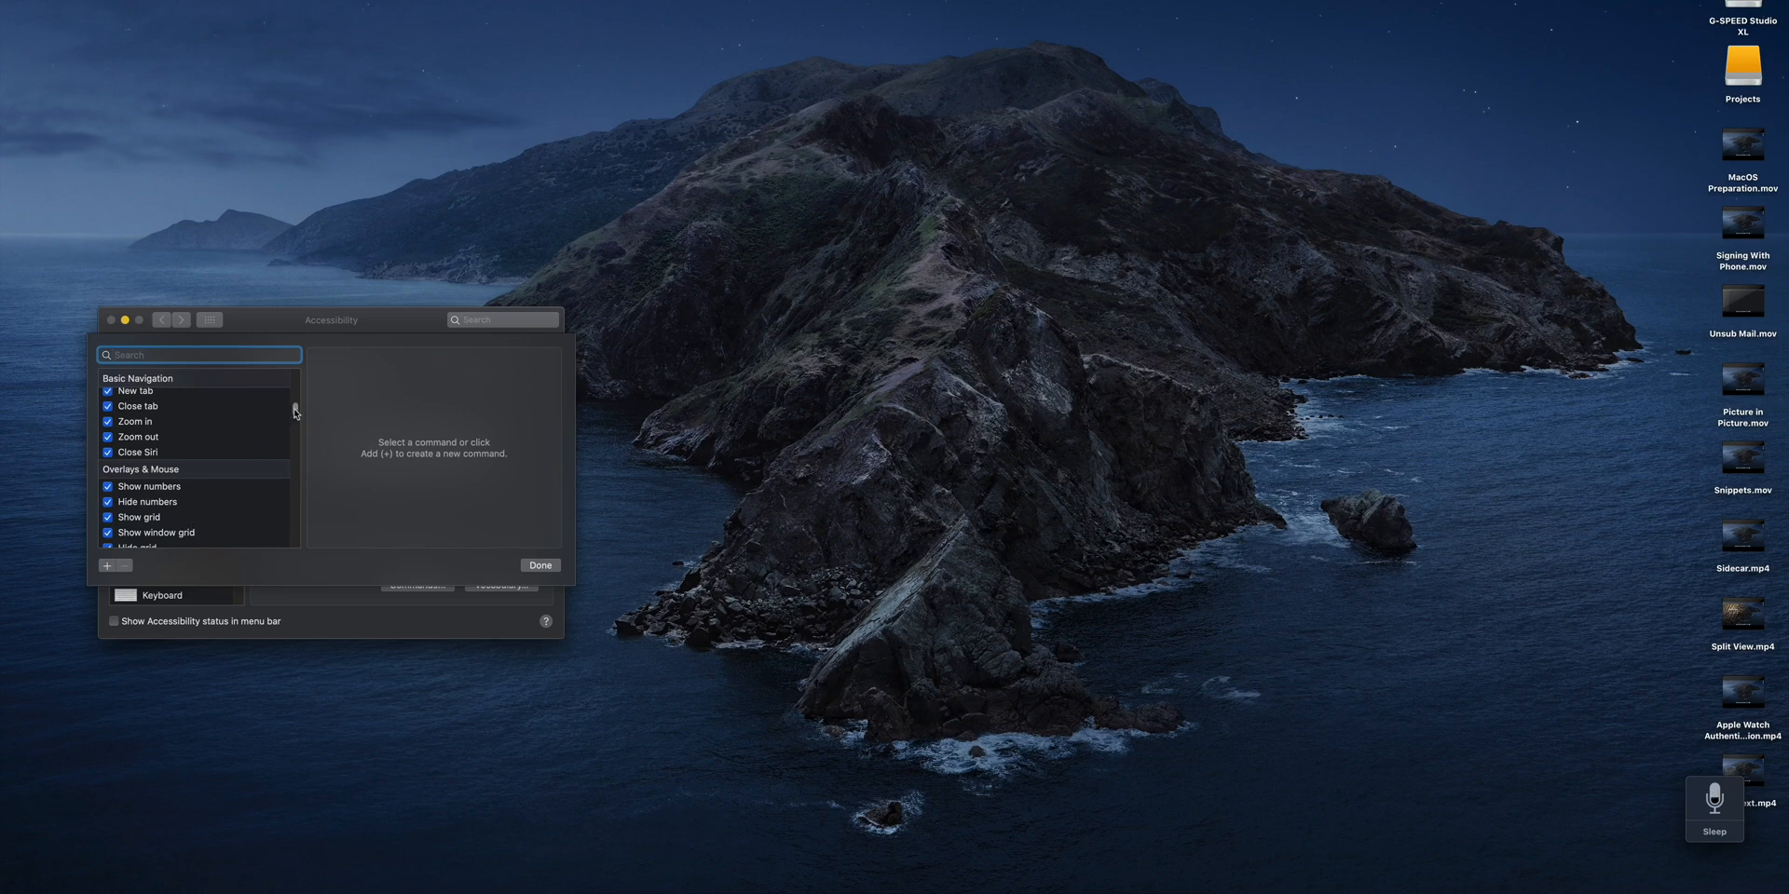
pyautogui.scroll(-3)
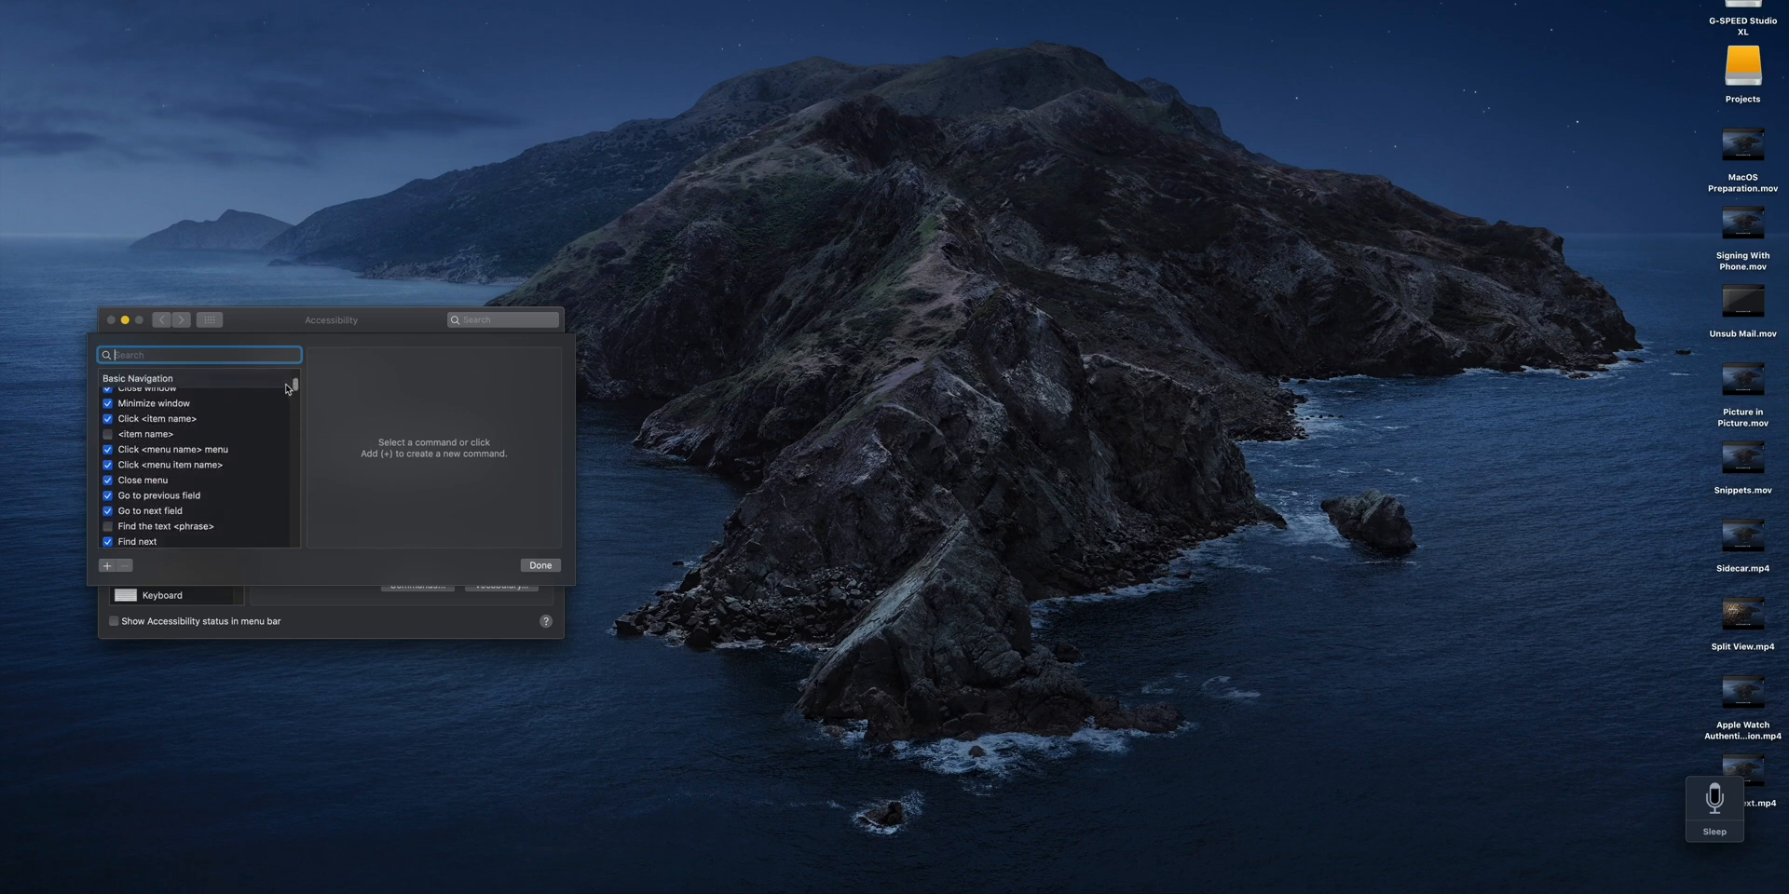
pyautogui.write('d you can also customize them a little bit')
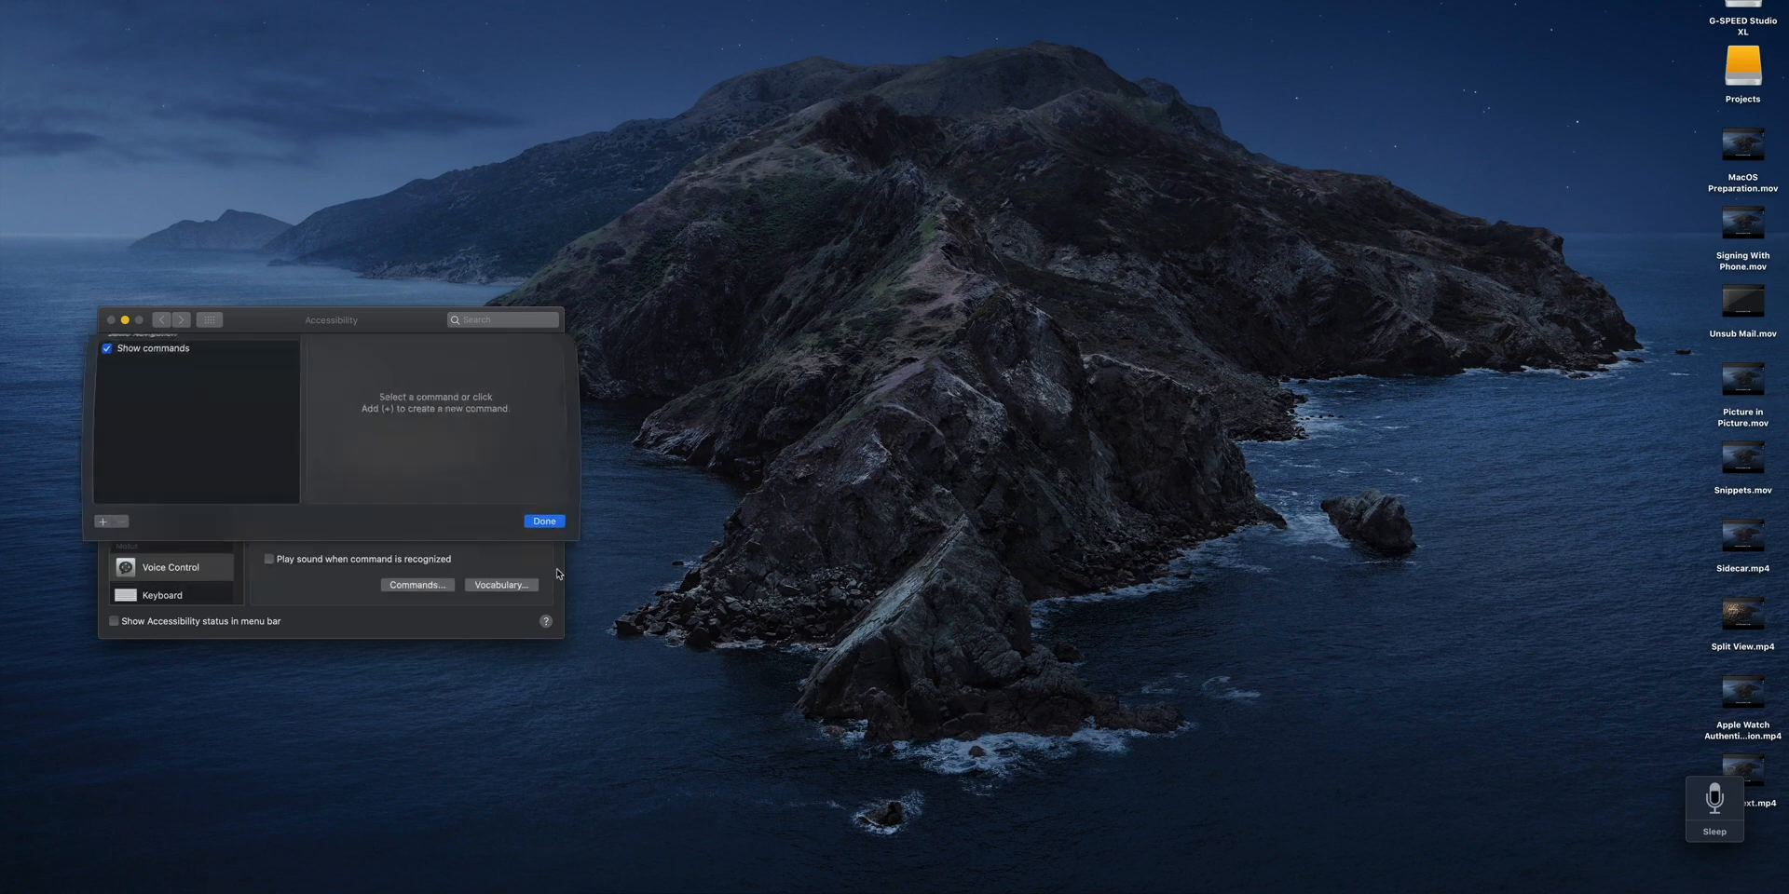
pyautogui.click(542, 521)
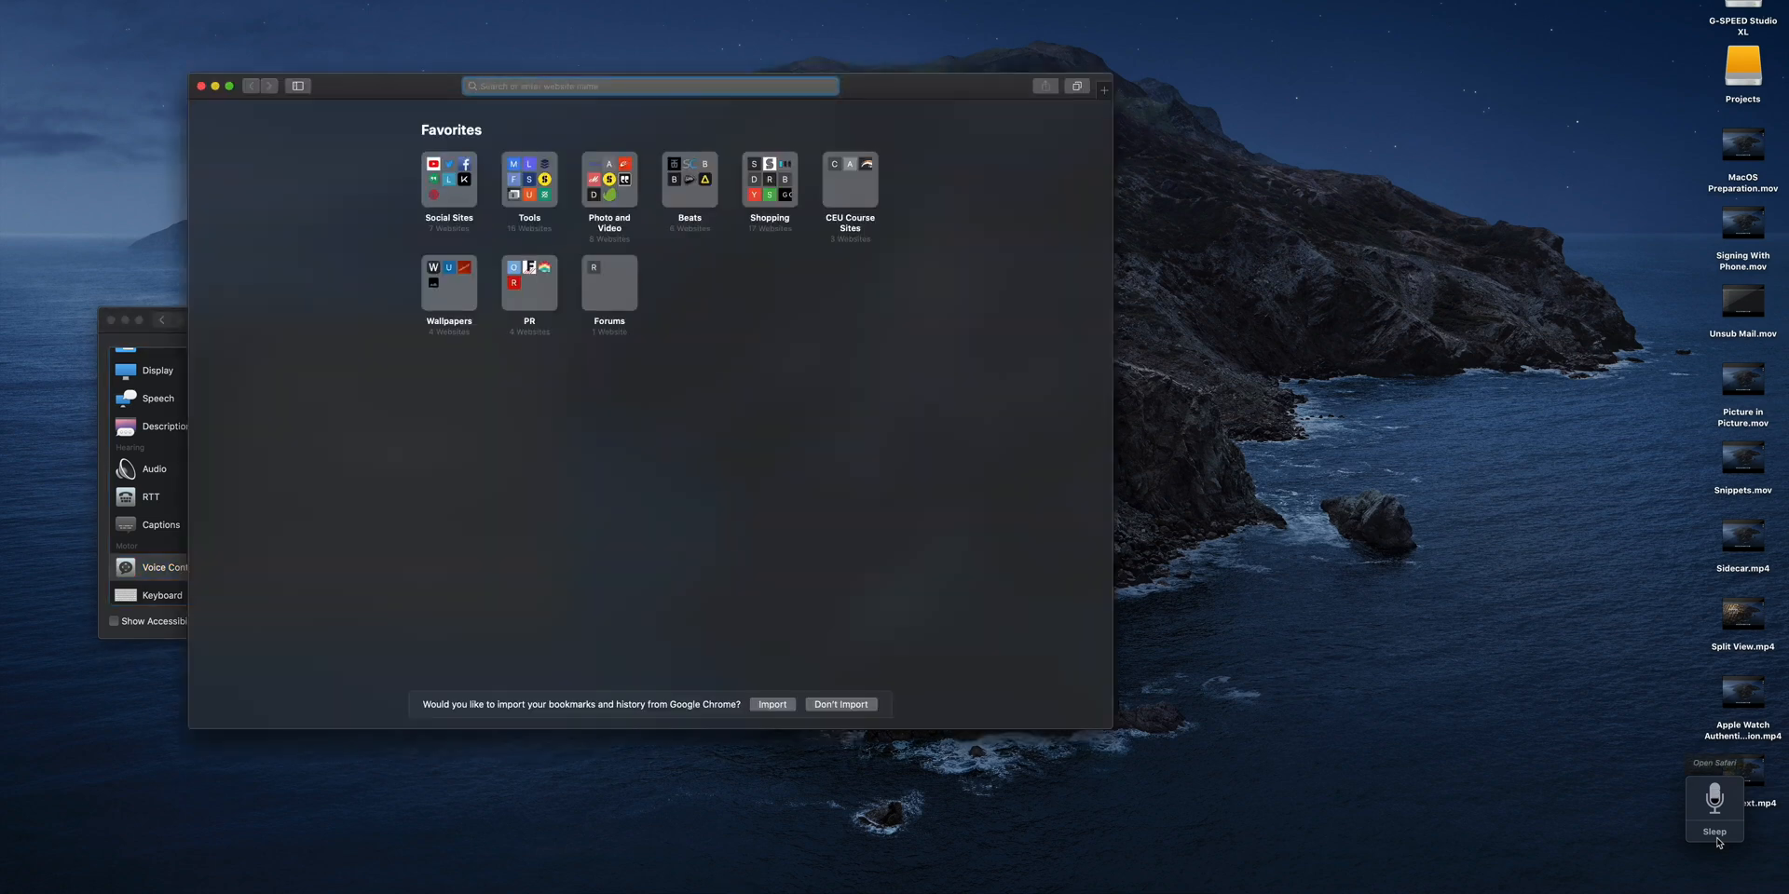
# - Dictate 'cat videos' into Safari by voice and run the Google search
pyautogui.write('Cat videos')
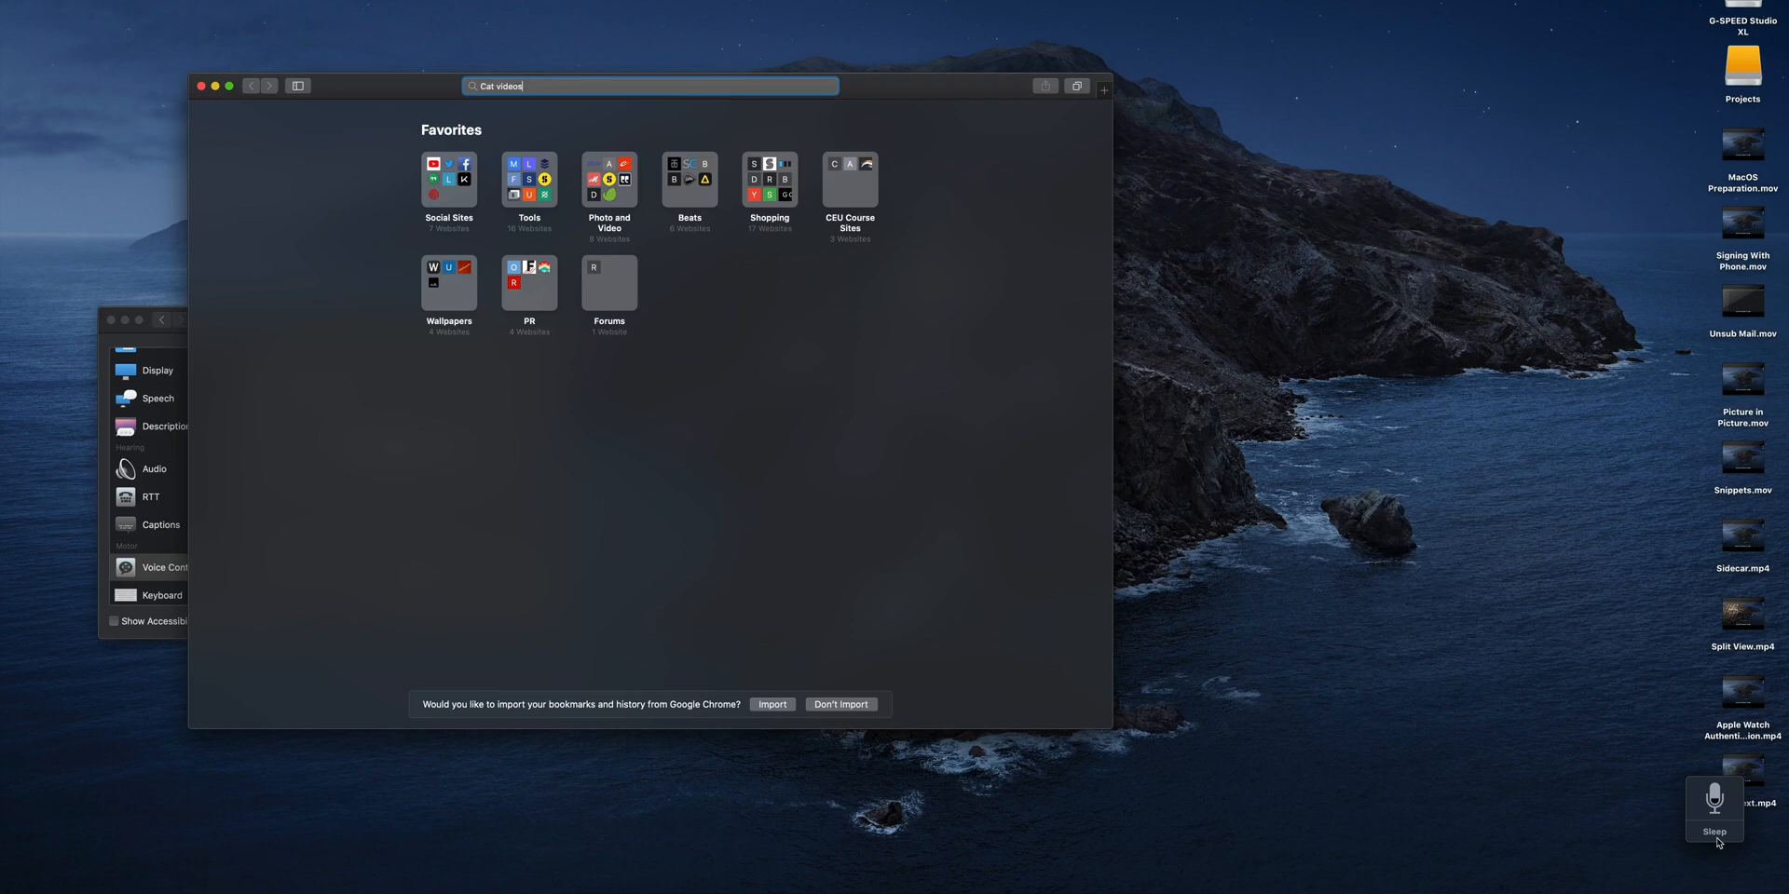
pyautogui.write('search')
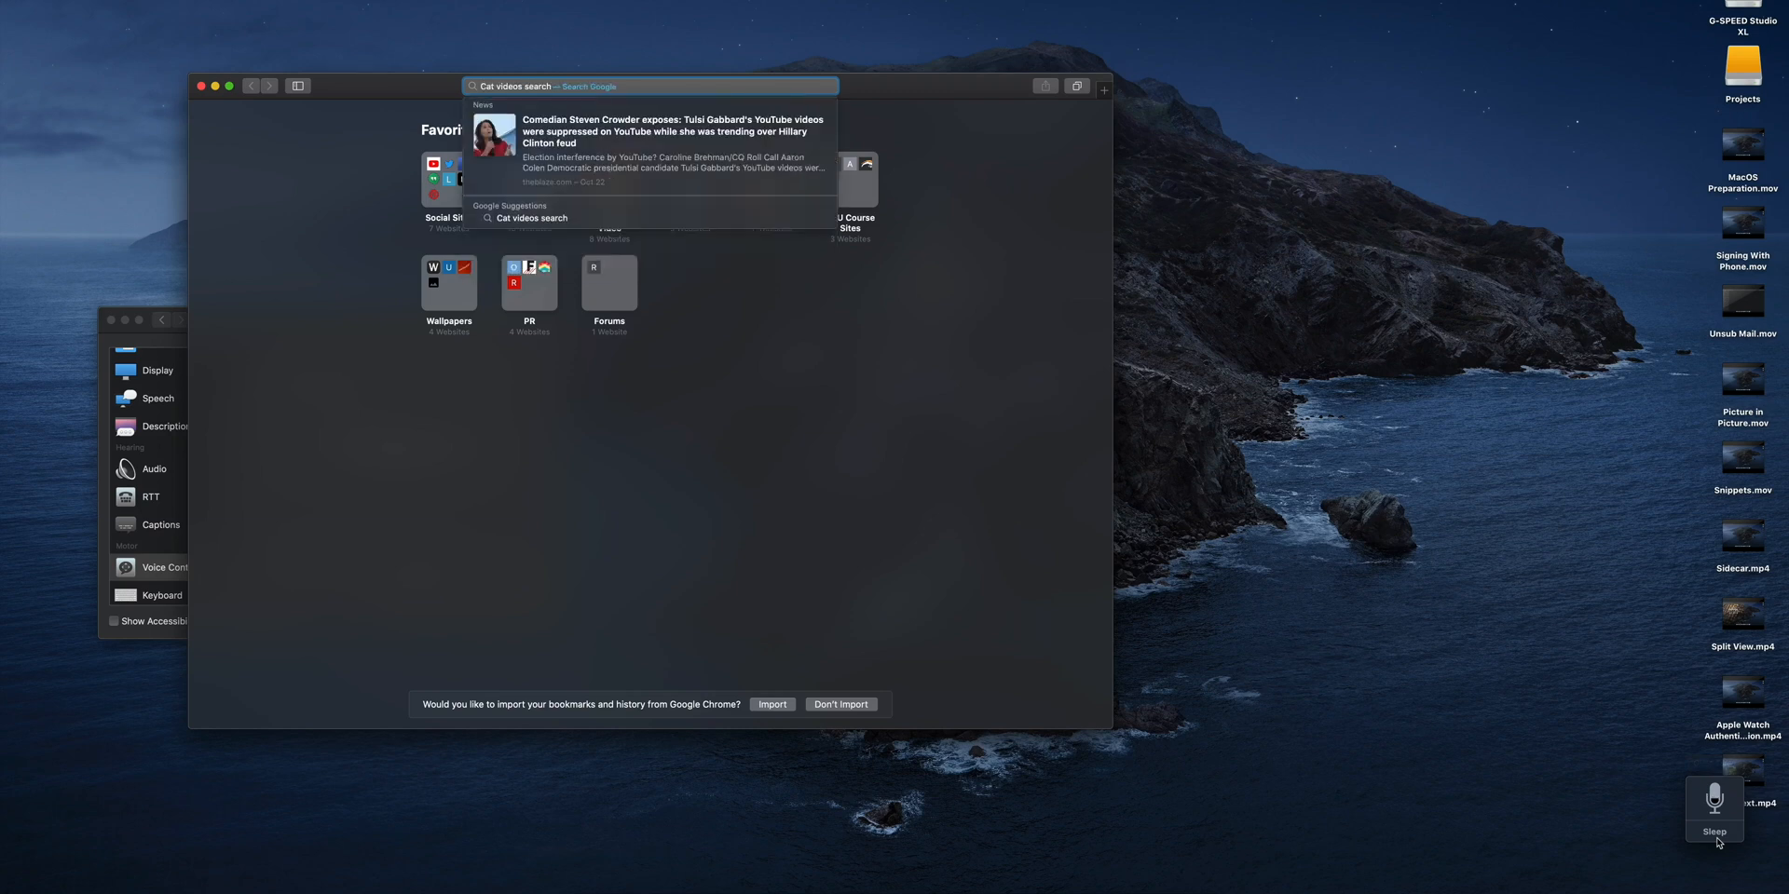
pyautogui.write('delete')
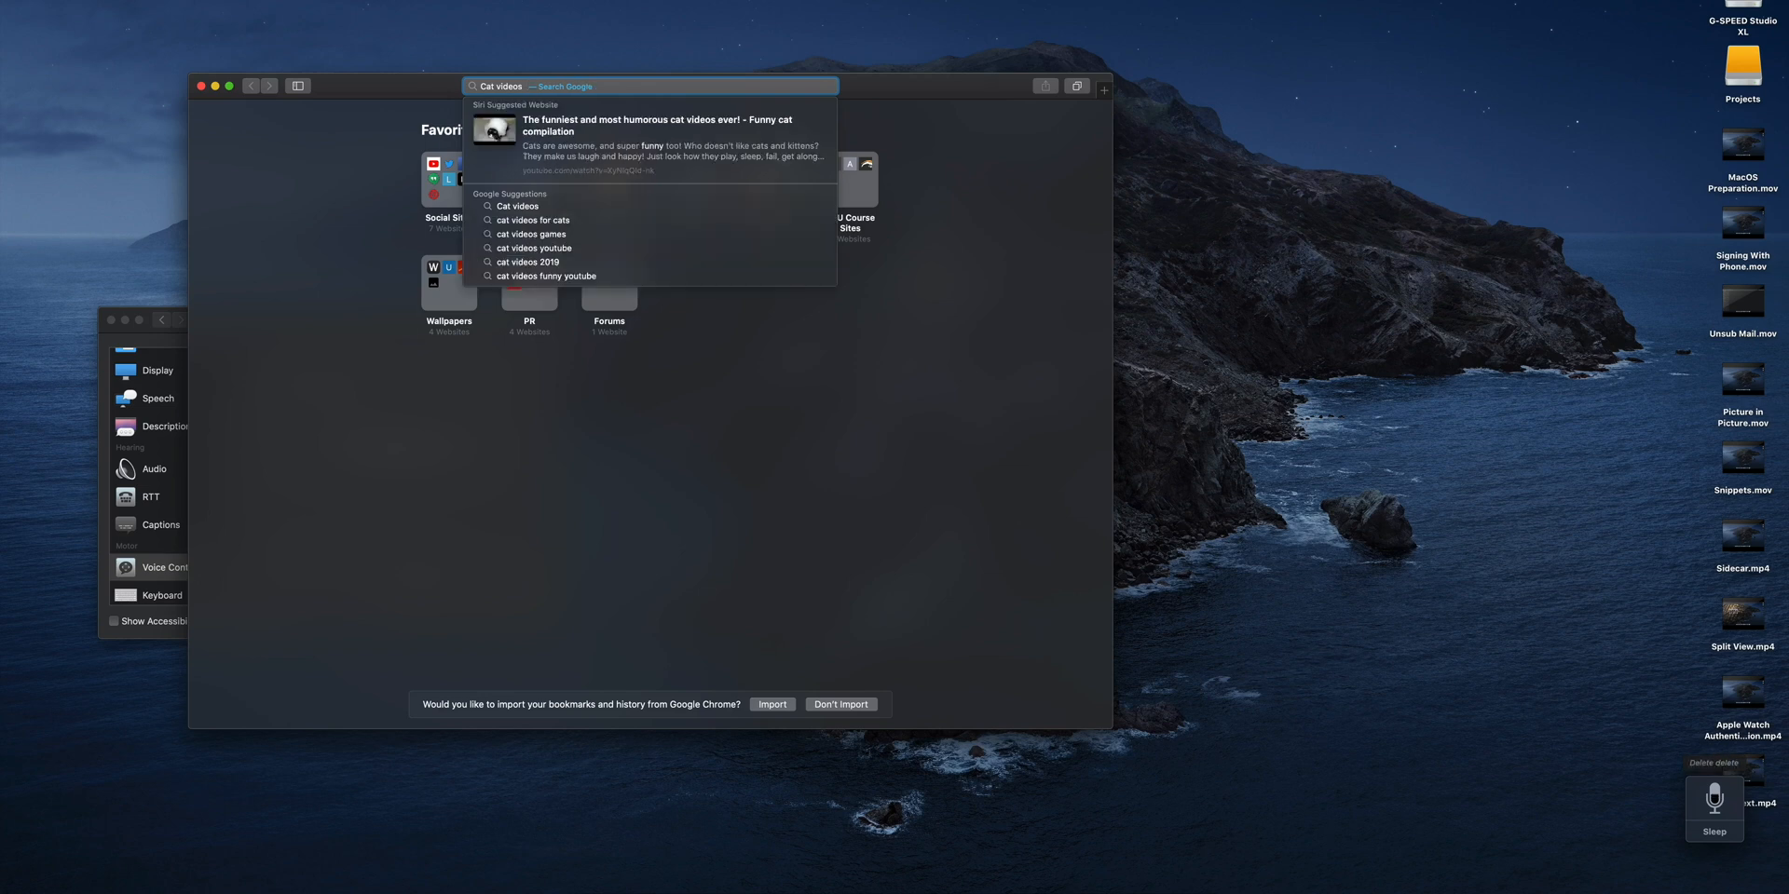
pyautogui.write('Cat')
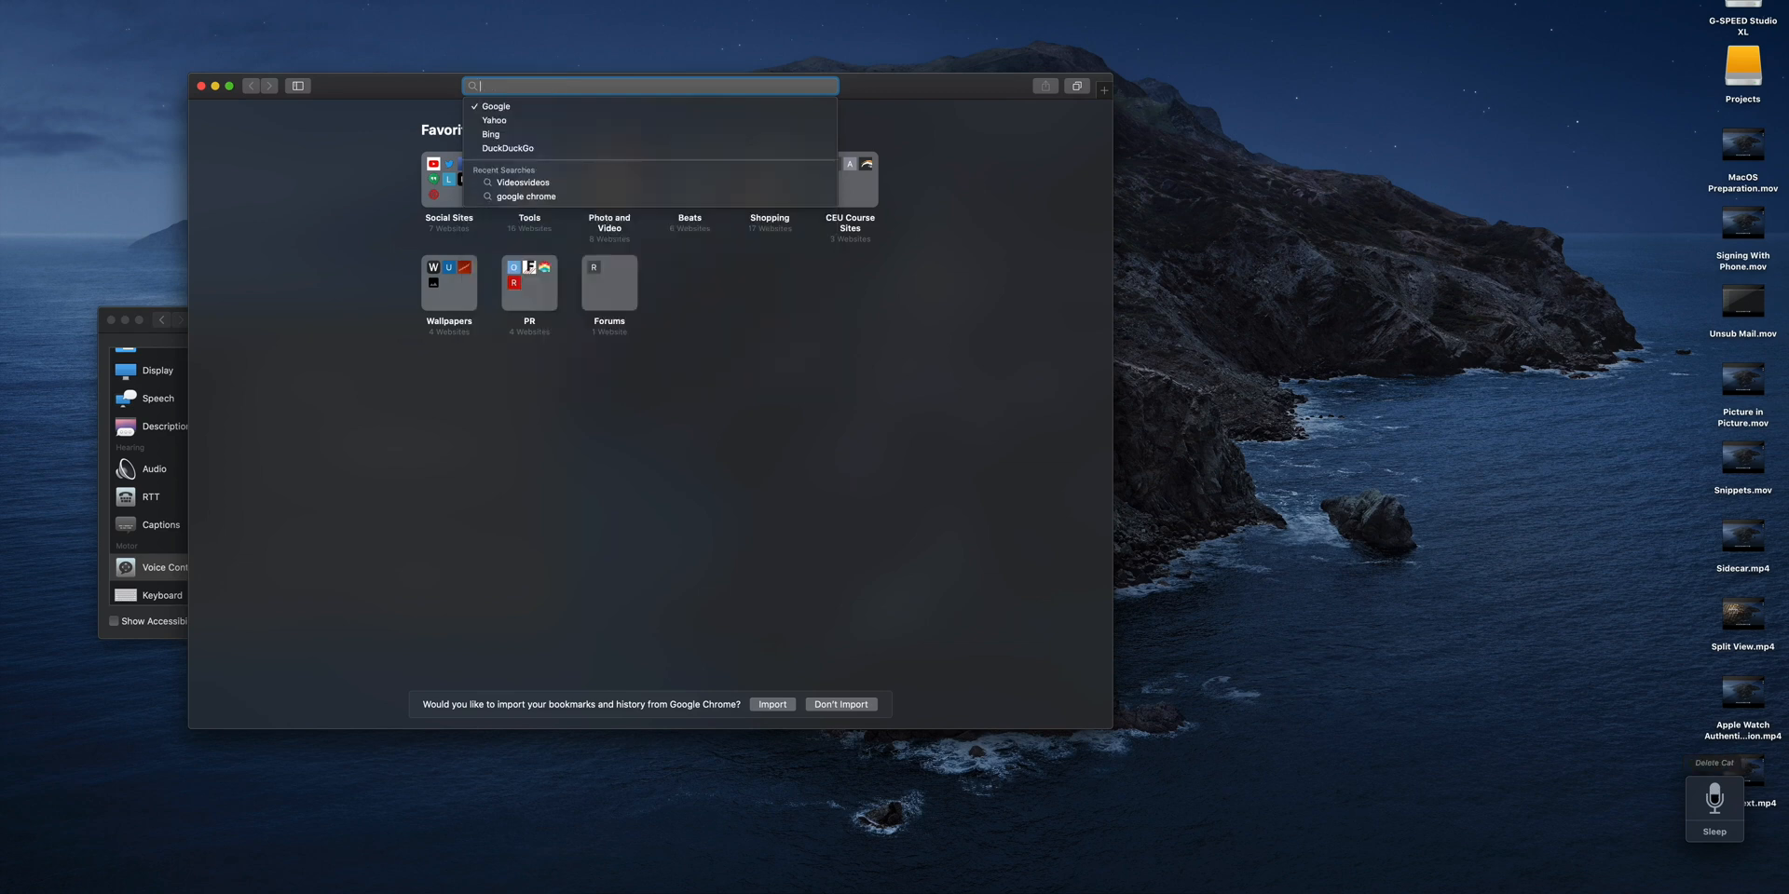
pyautogui.write('cat videos')
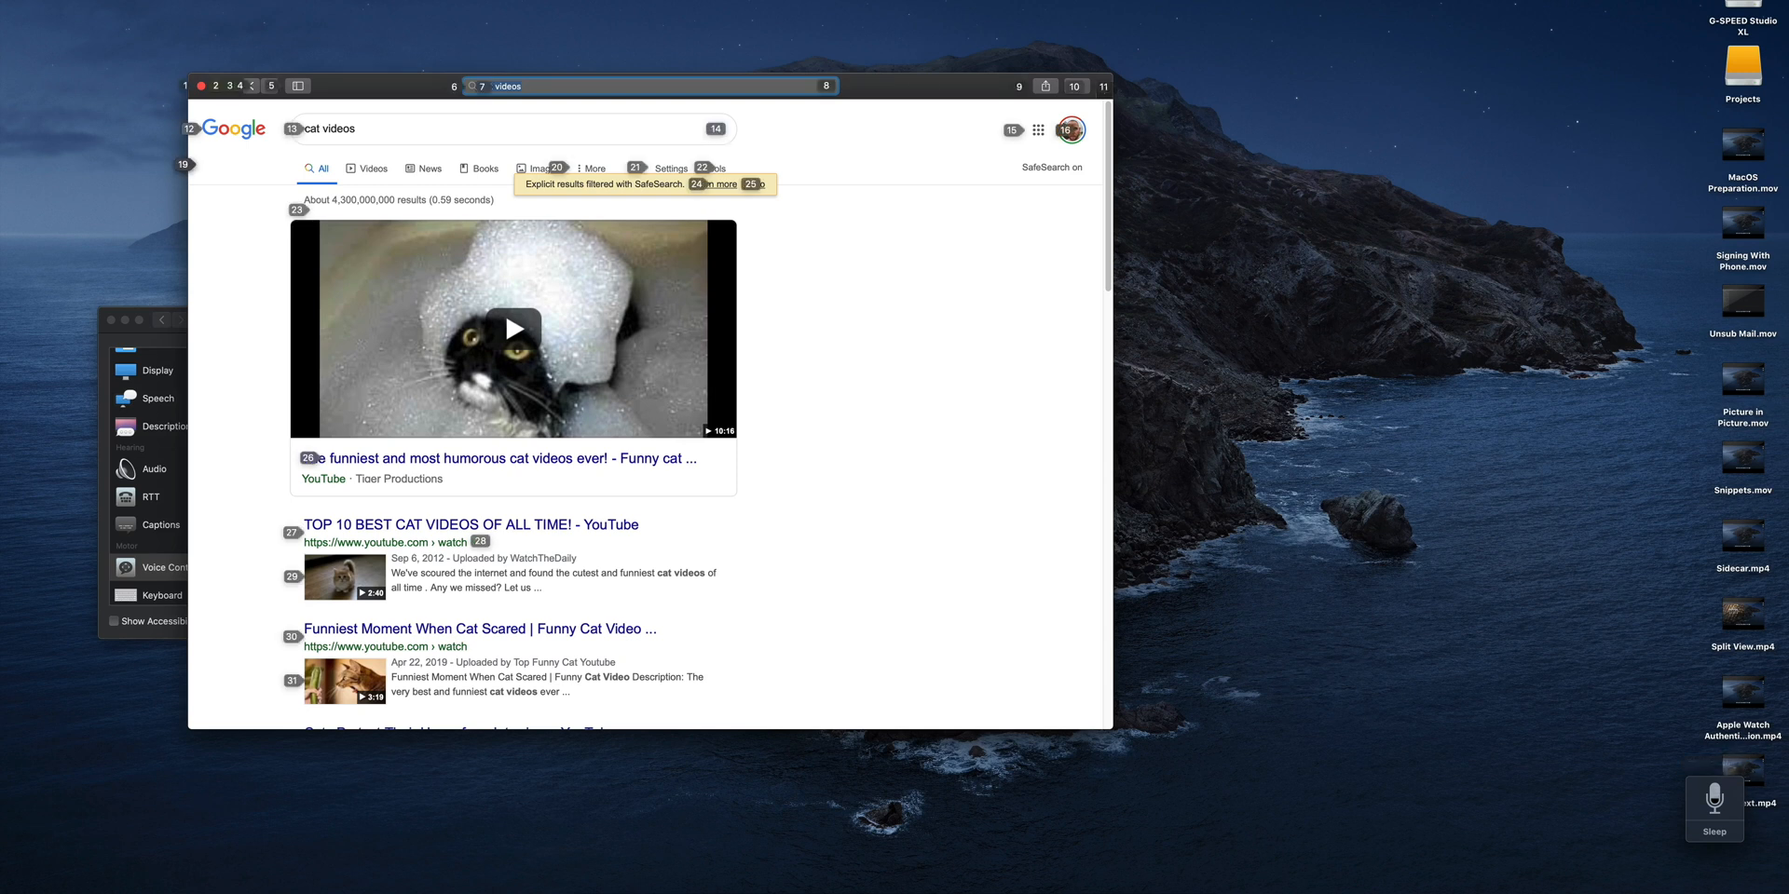
pyautogui.click(514, 328)
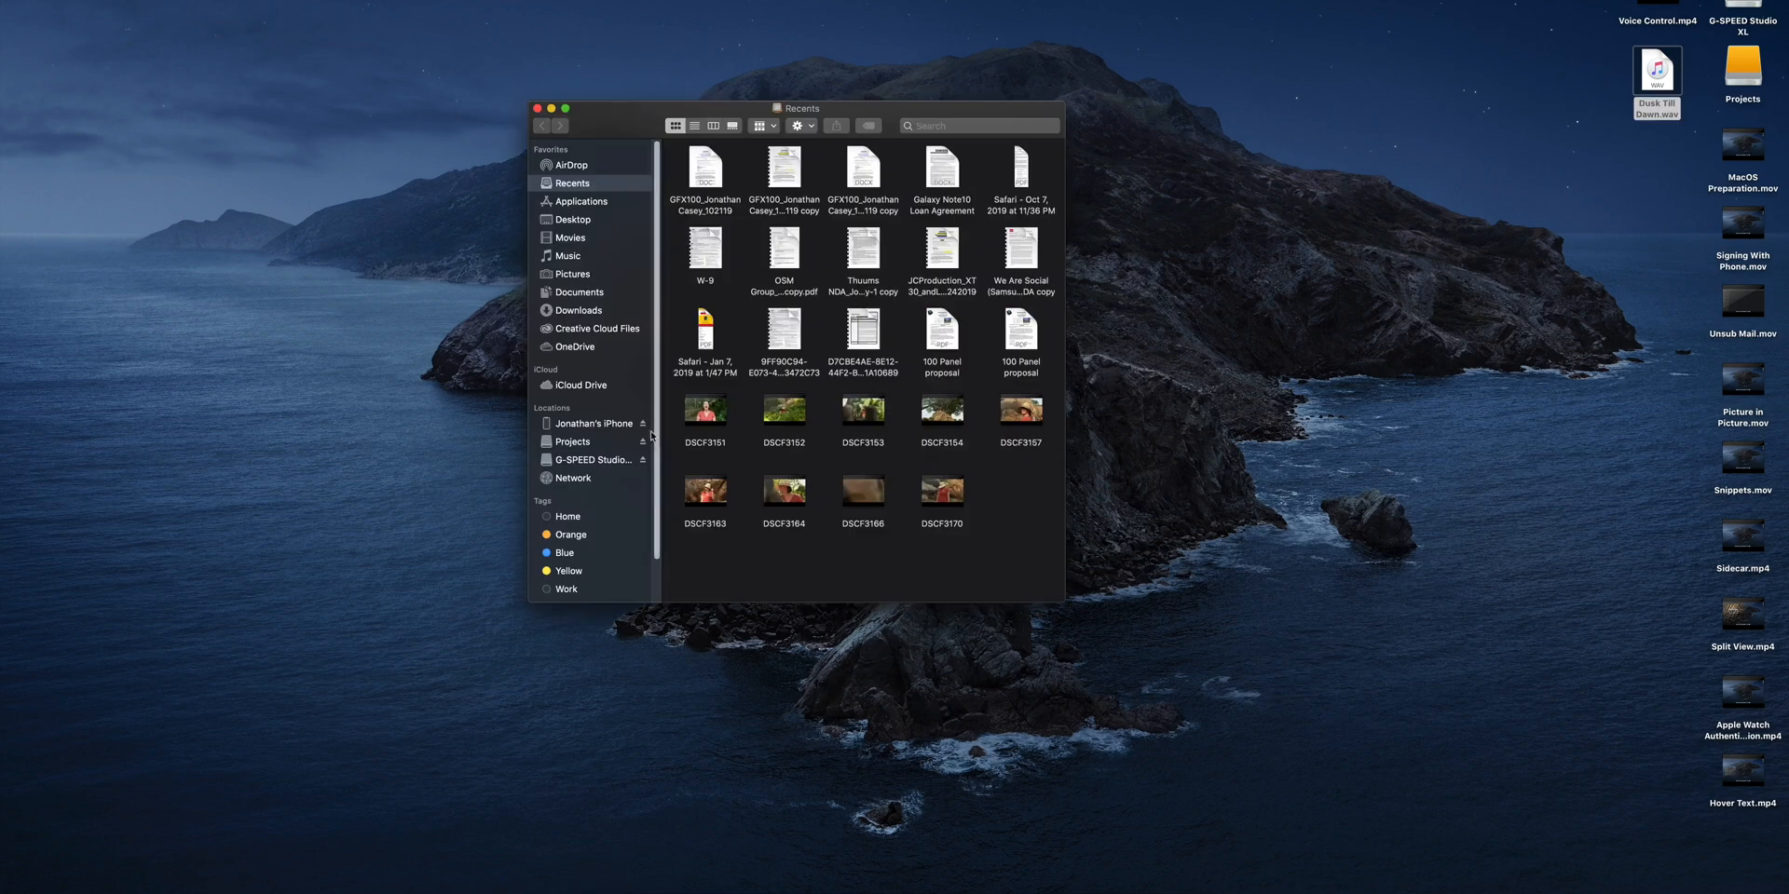
# - Open the iPhone in Finder, view Music, then switch to its Files category
pyautogui.click(593, 423)
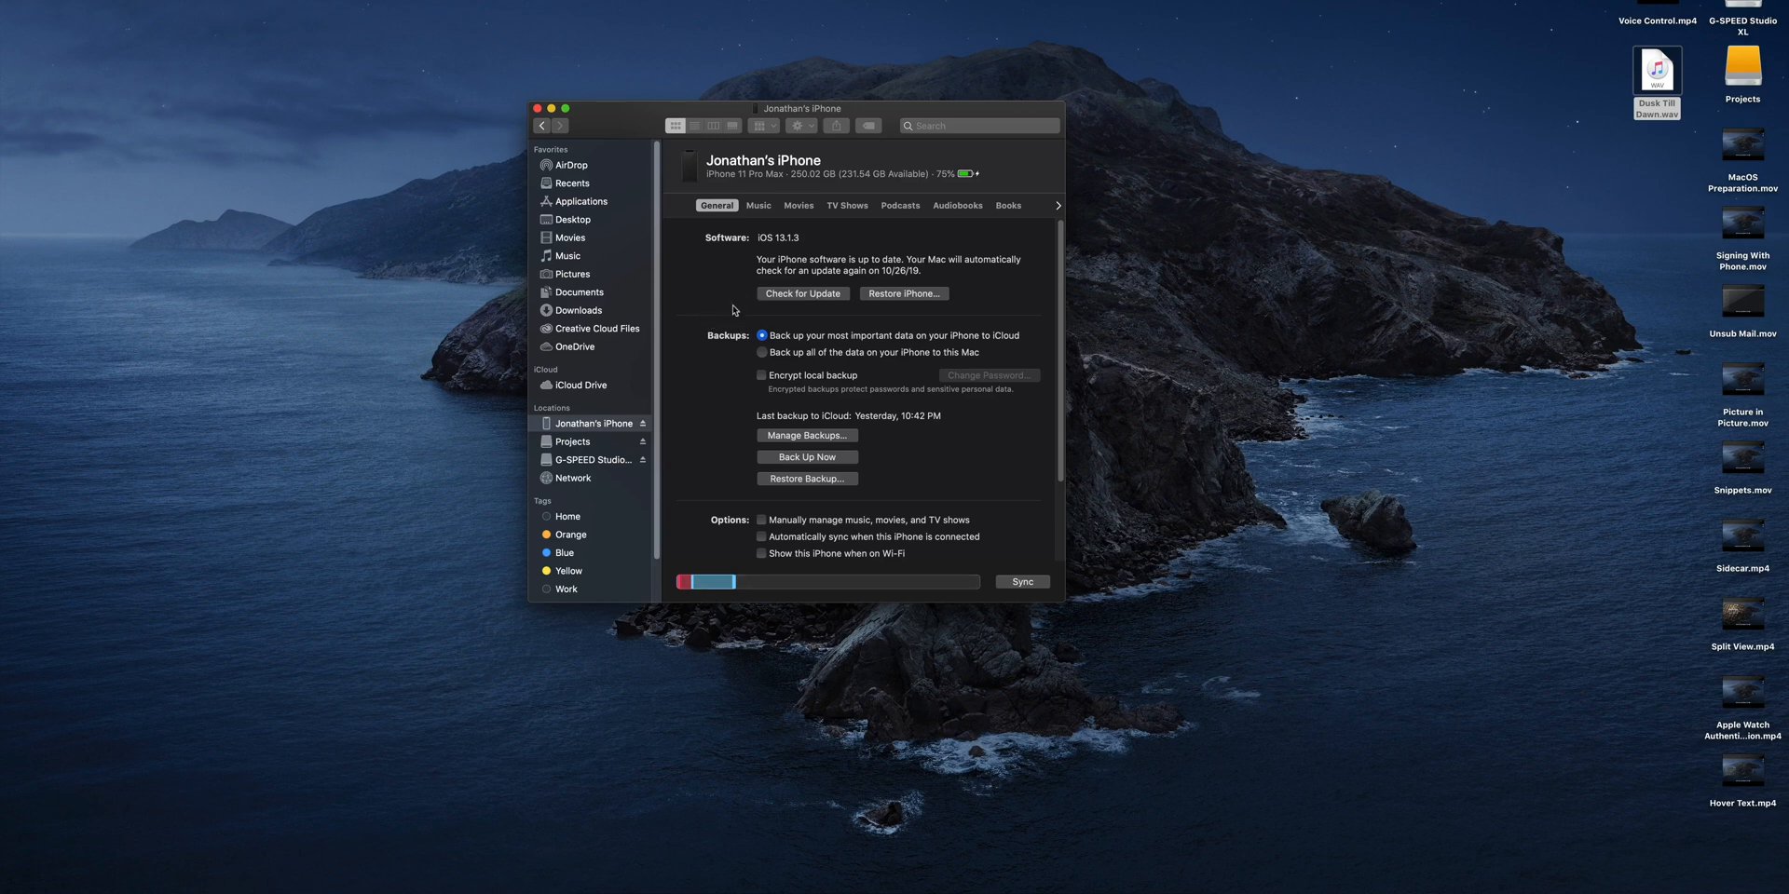
pyautogui.moveTo(753, 457)
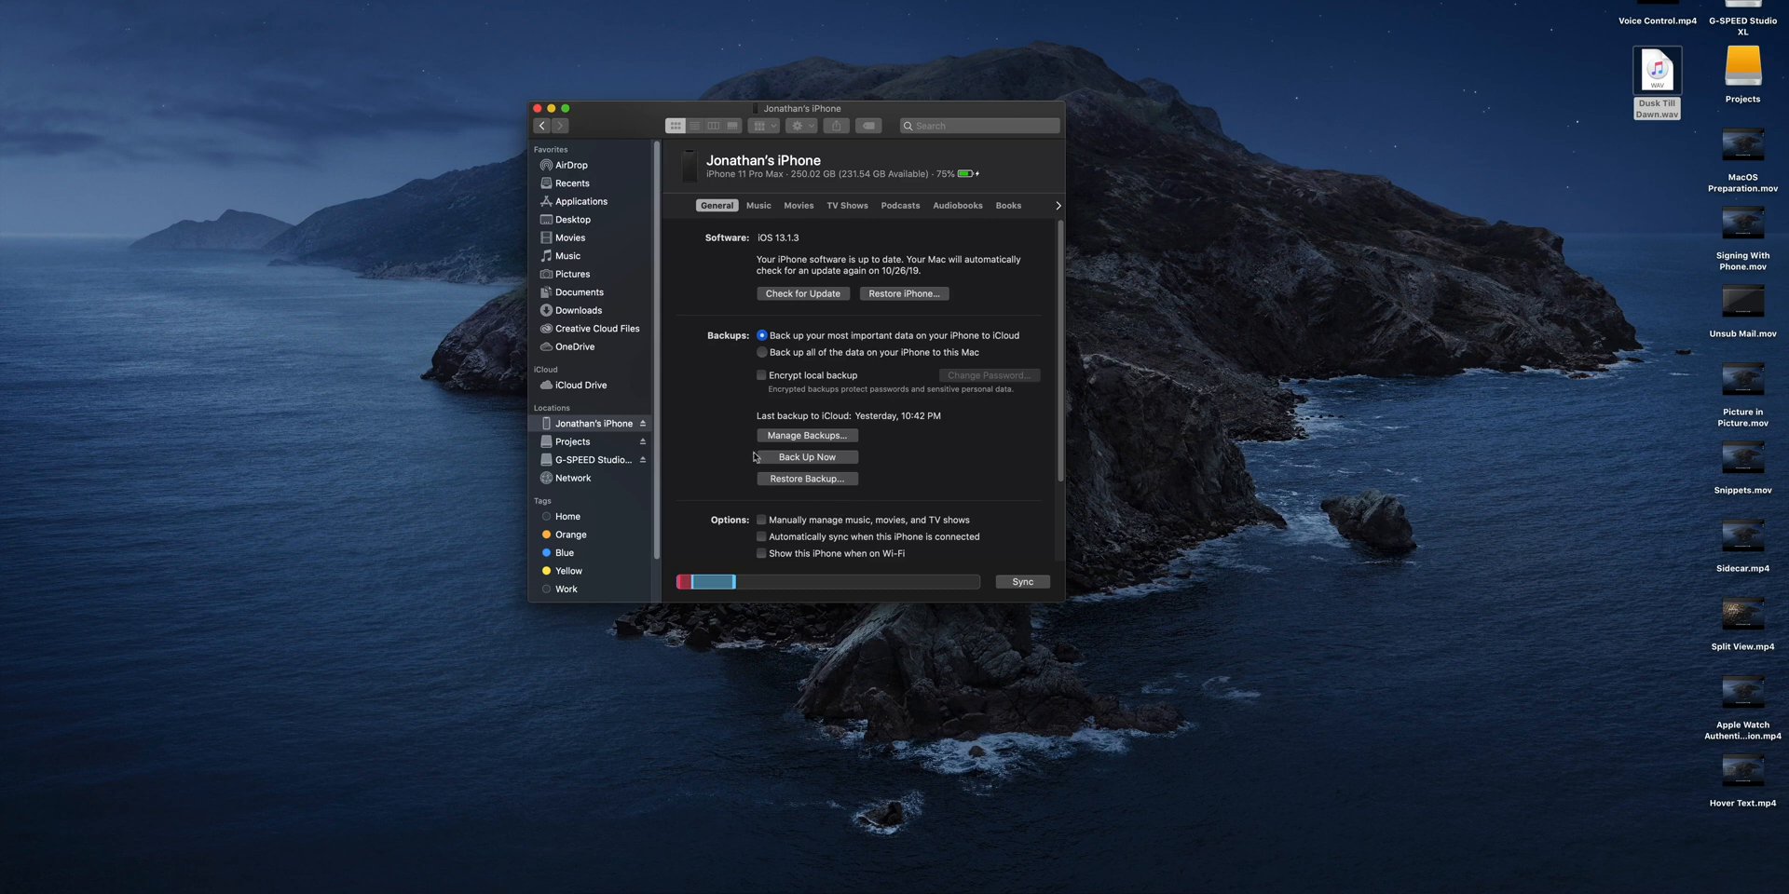
pyautogui.moveTo(741, 237)
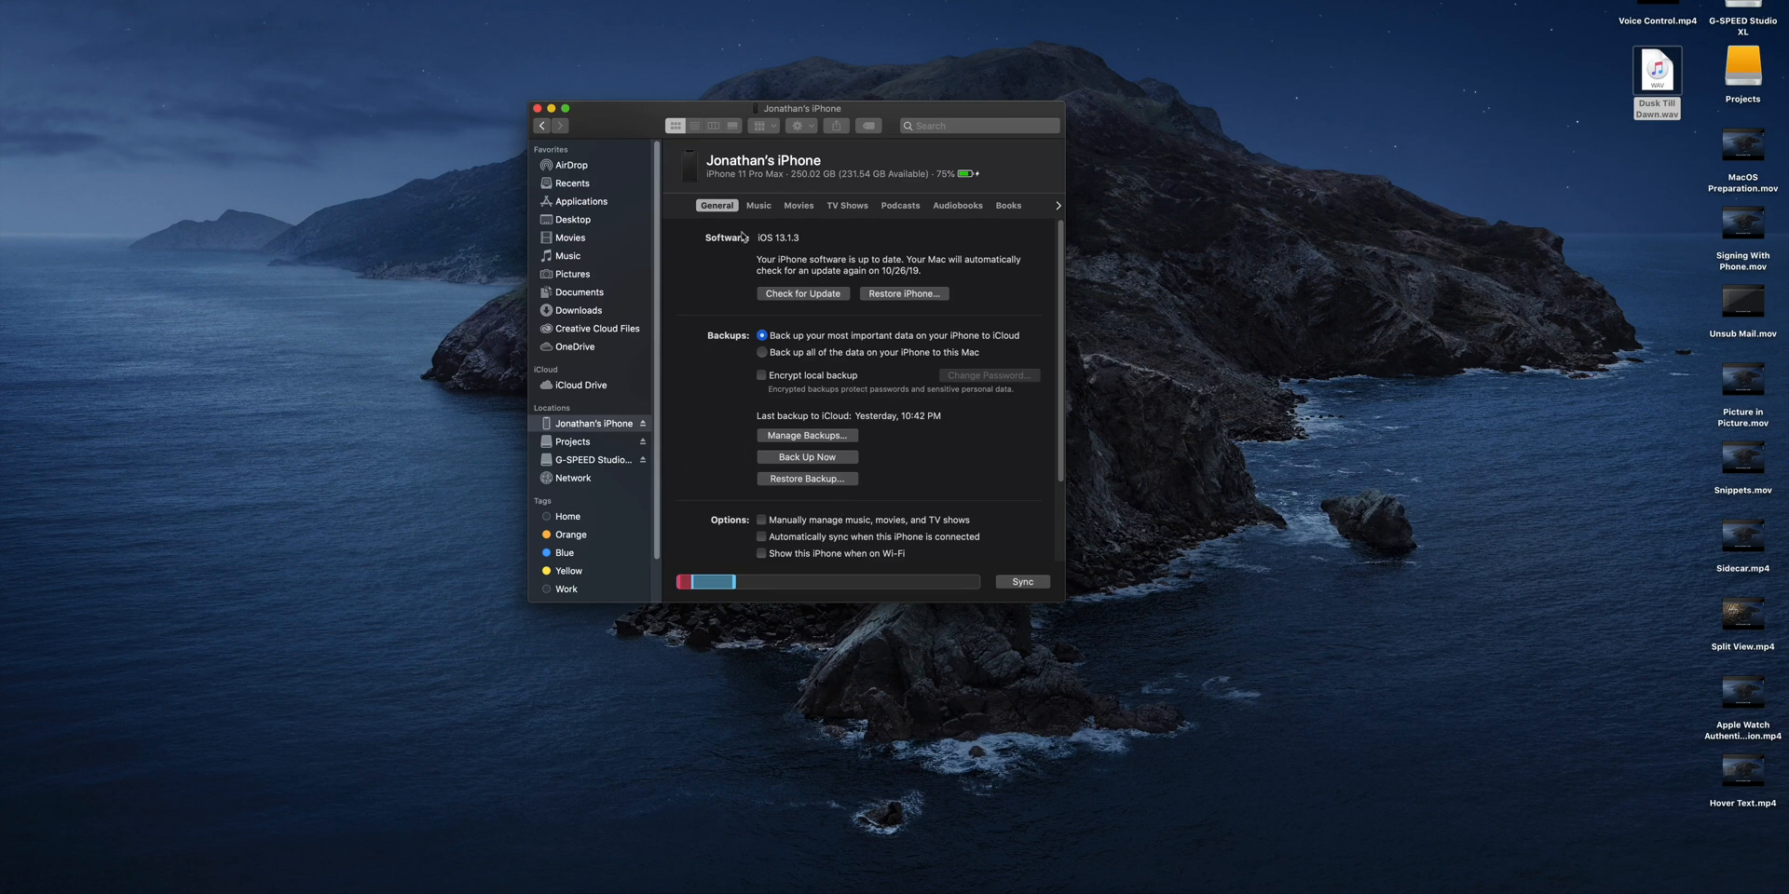
pyautogui.click(759, 205)
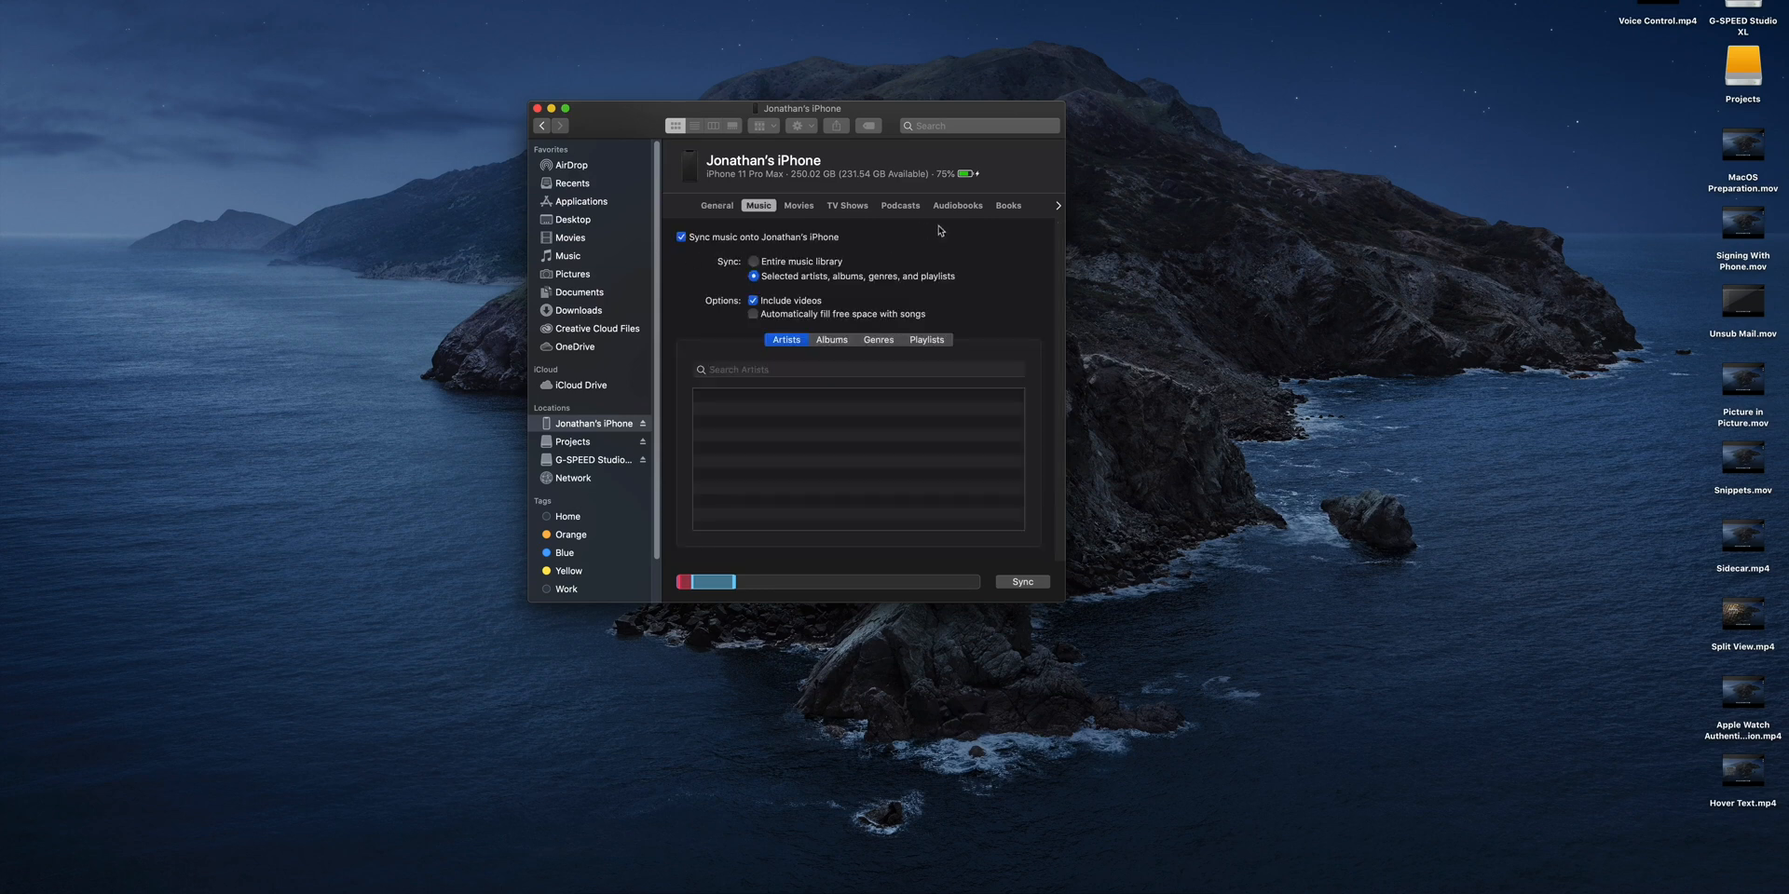
pyautogui.click(1055, 205)
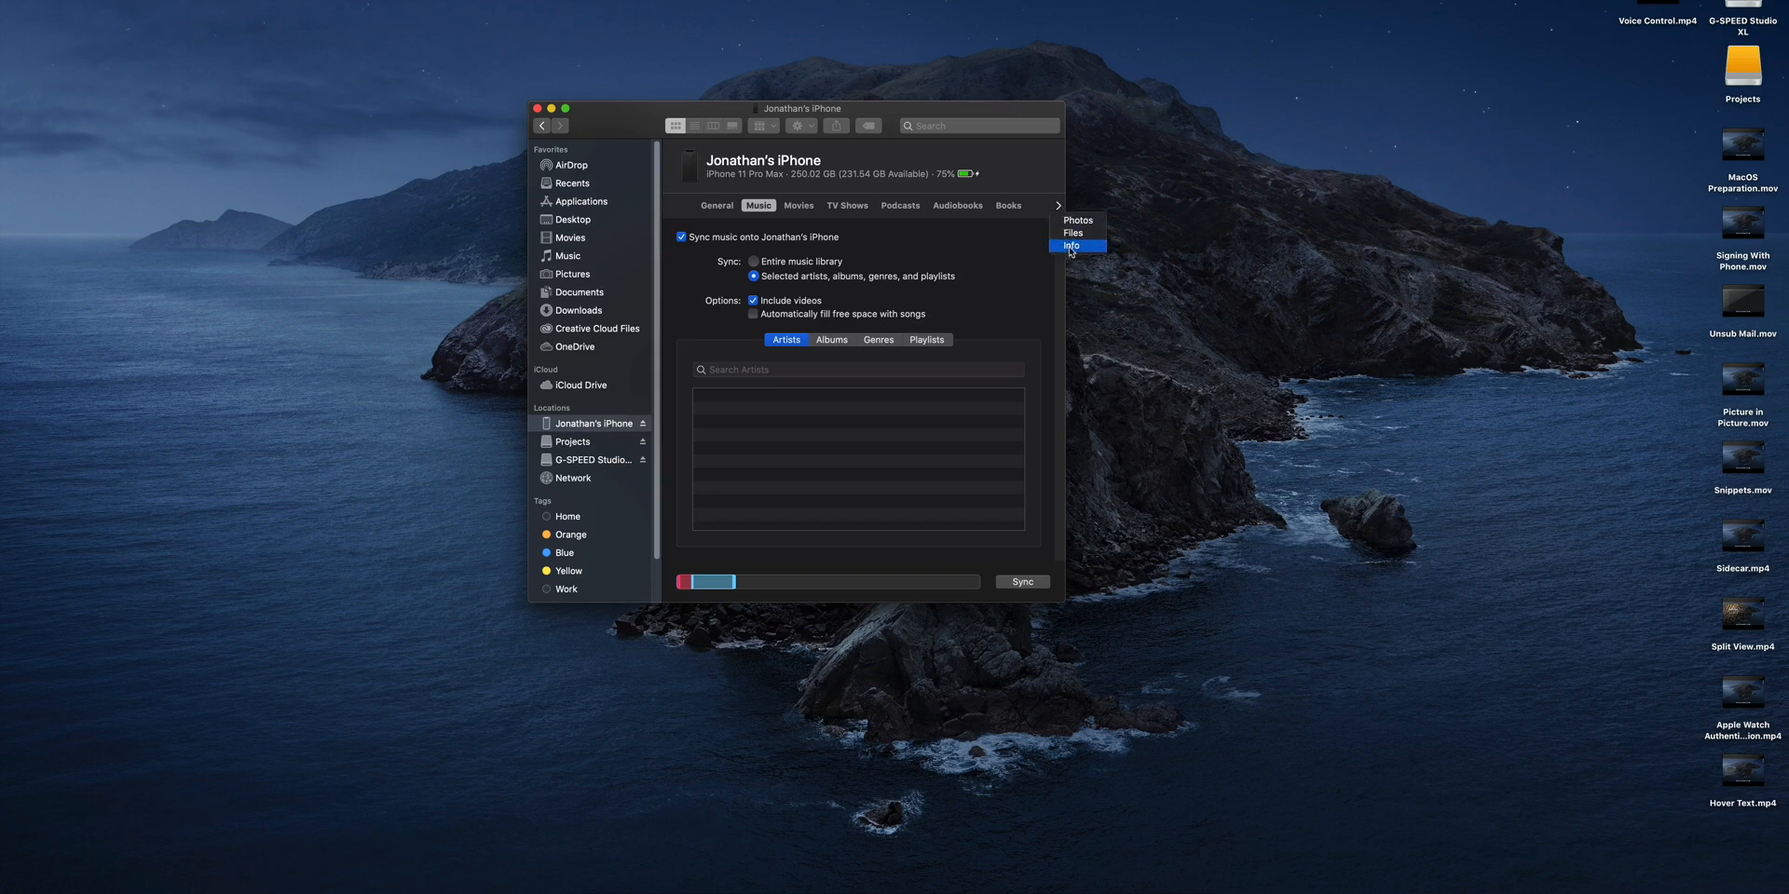
pyautogui.click(1071, 246)
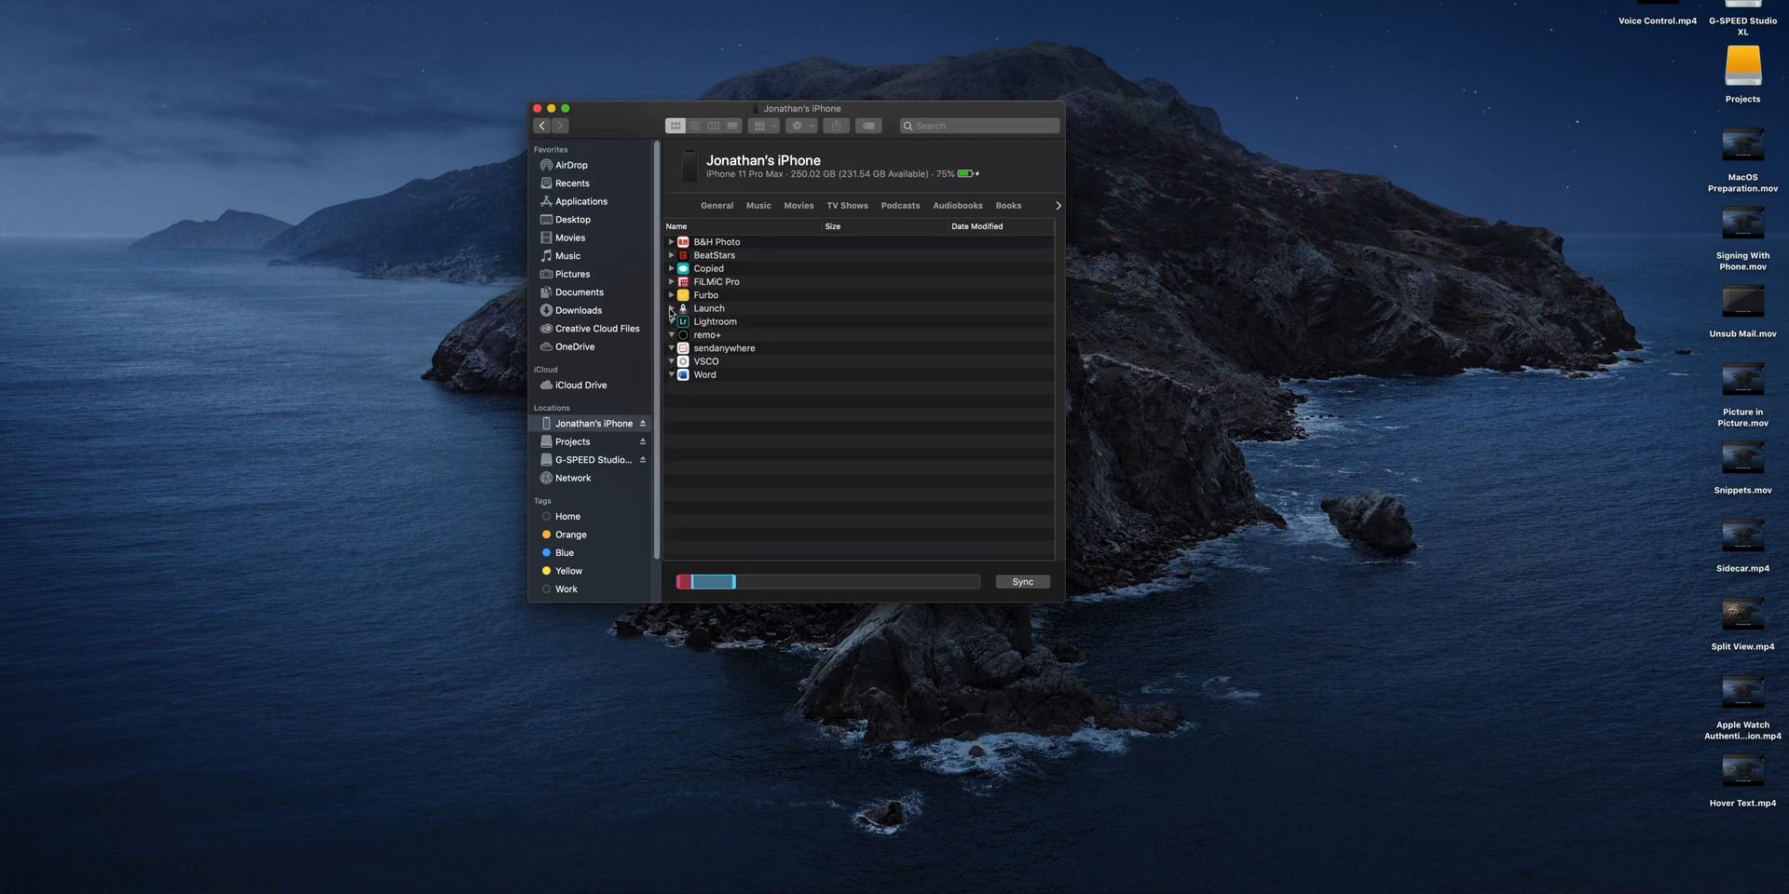
# - Expand the VSCO, sendanywhere, Launch, Lightroom, Furbo and FiLMiC Pro app folders
pyautogui.click(673, 361)
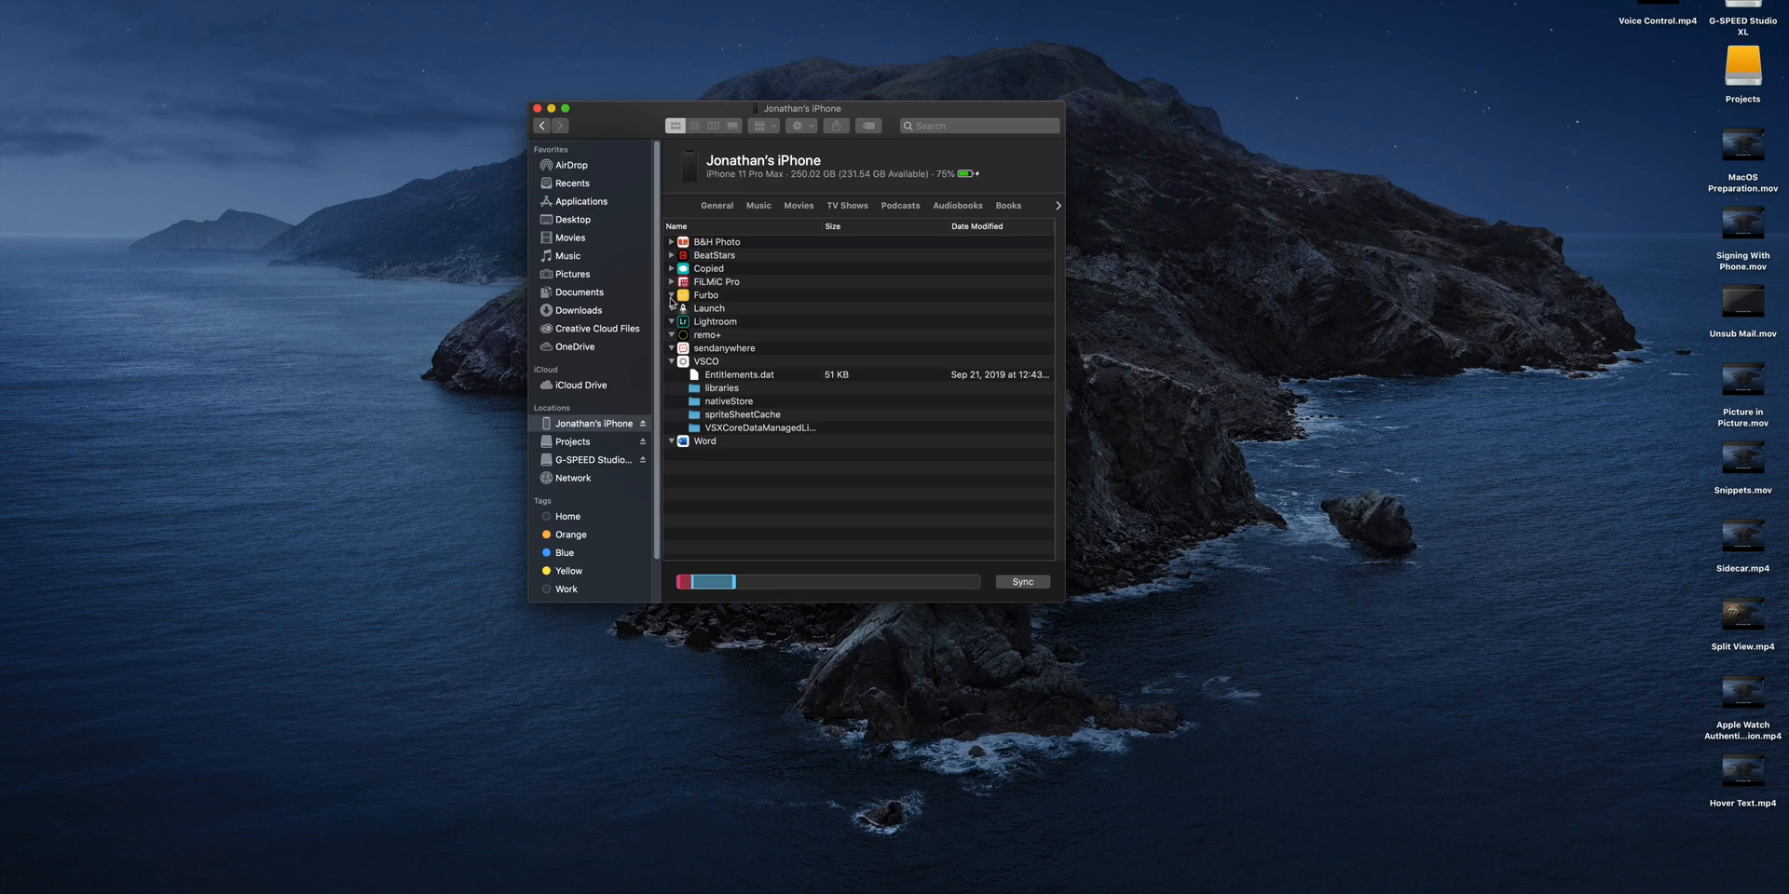
pyautogui.click(672, 349)
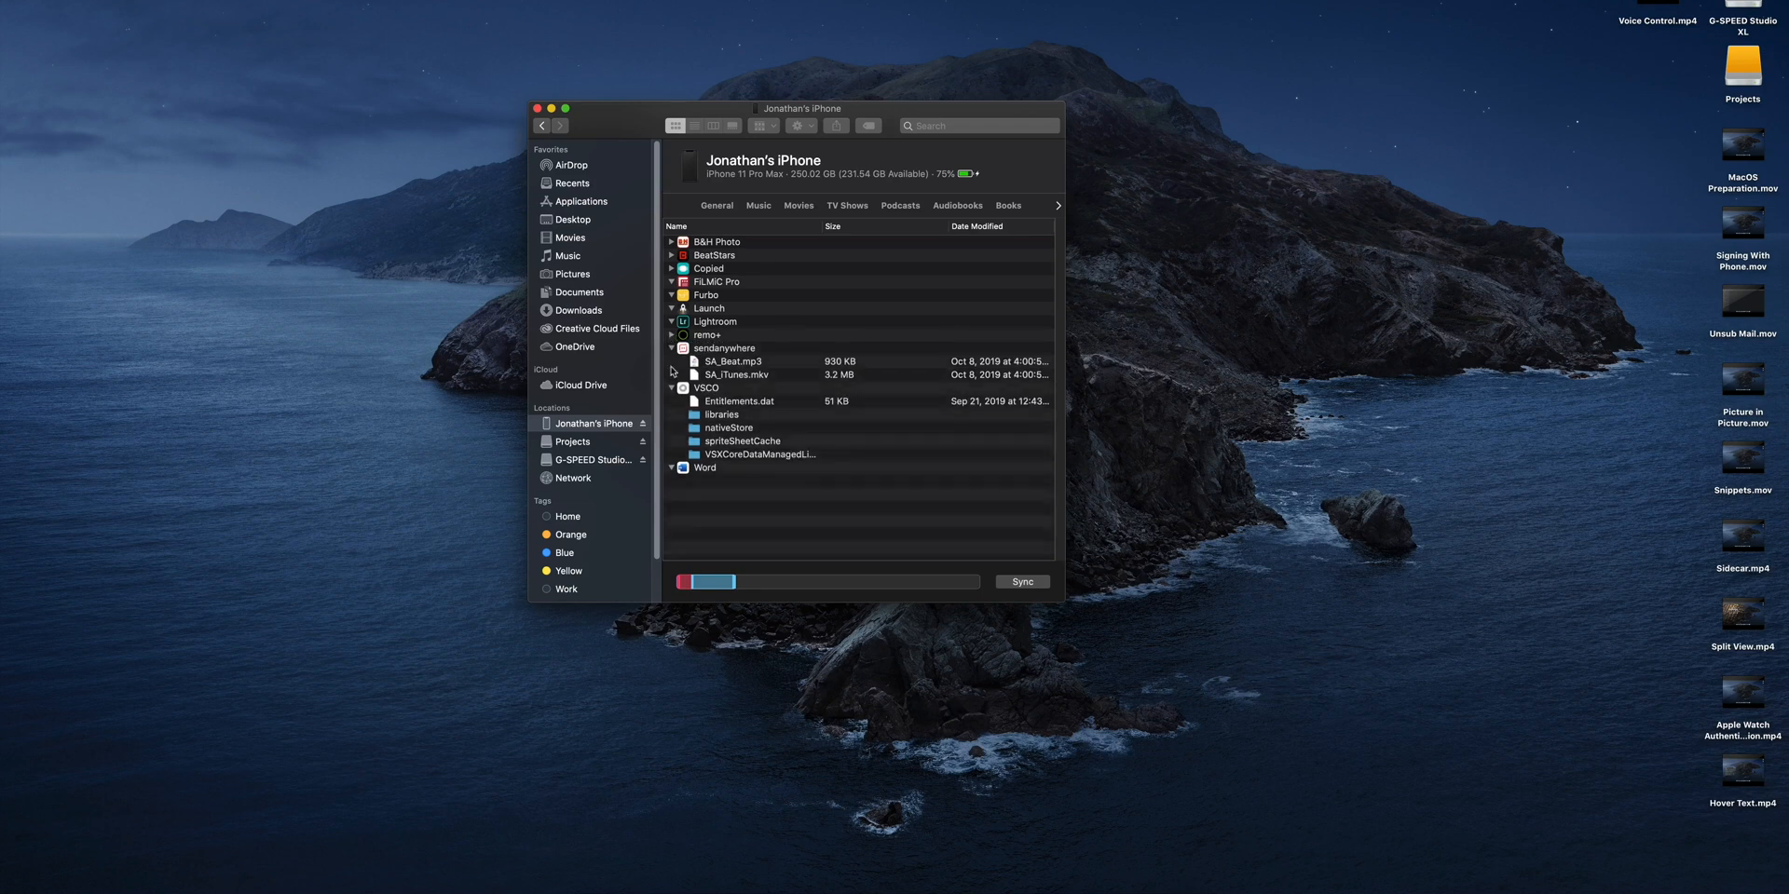
pyautogui.click(673, 308)
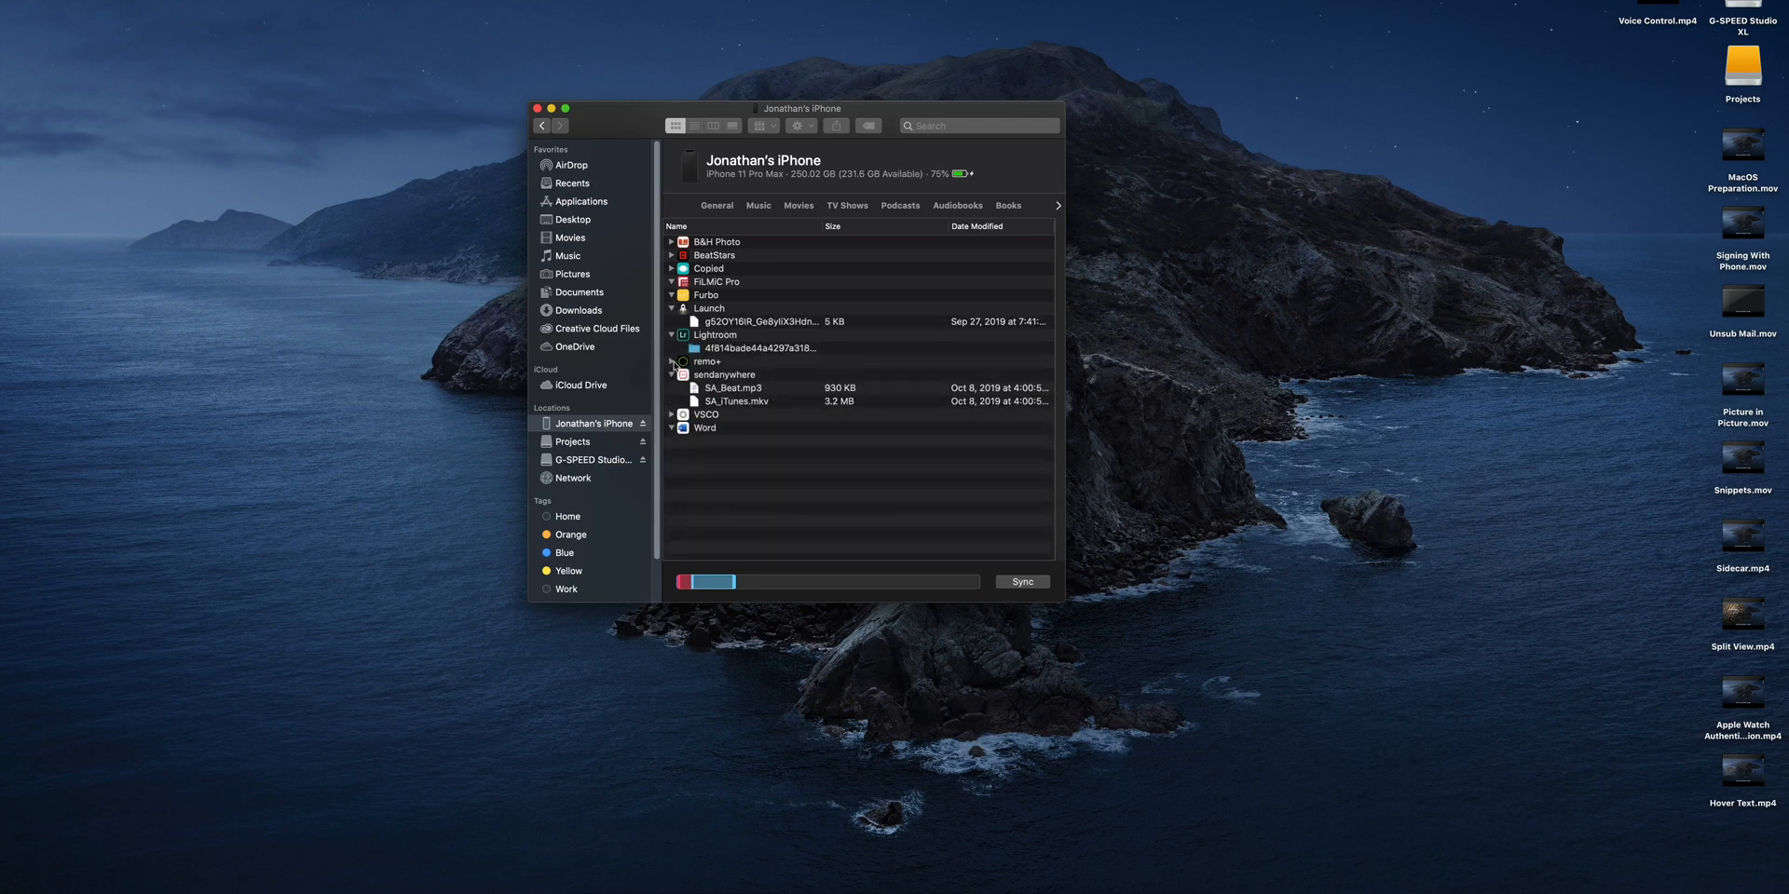
pyautogui.click(672, 294)
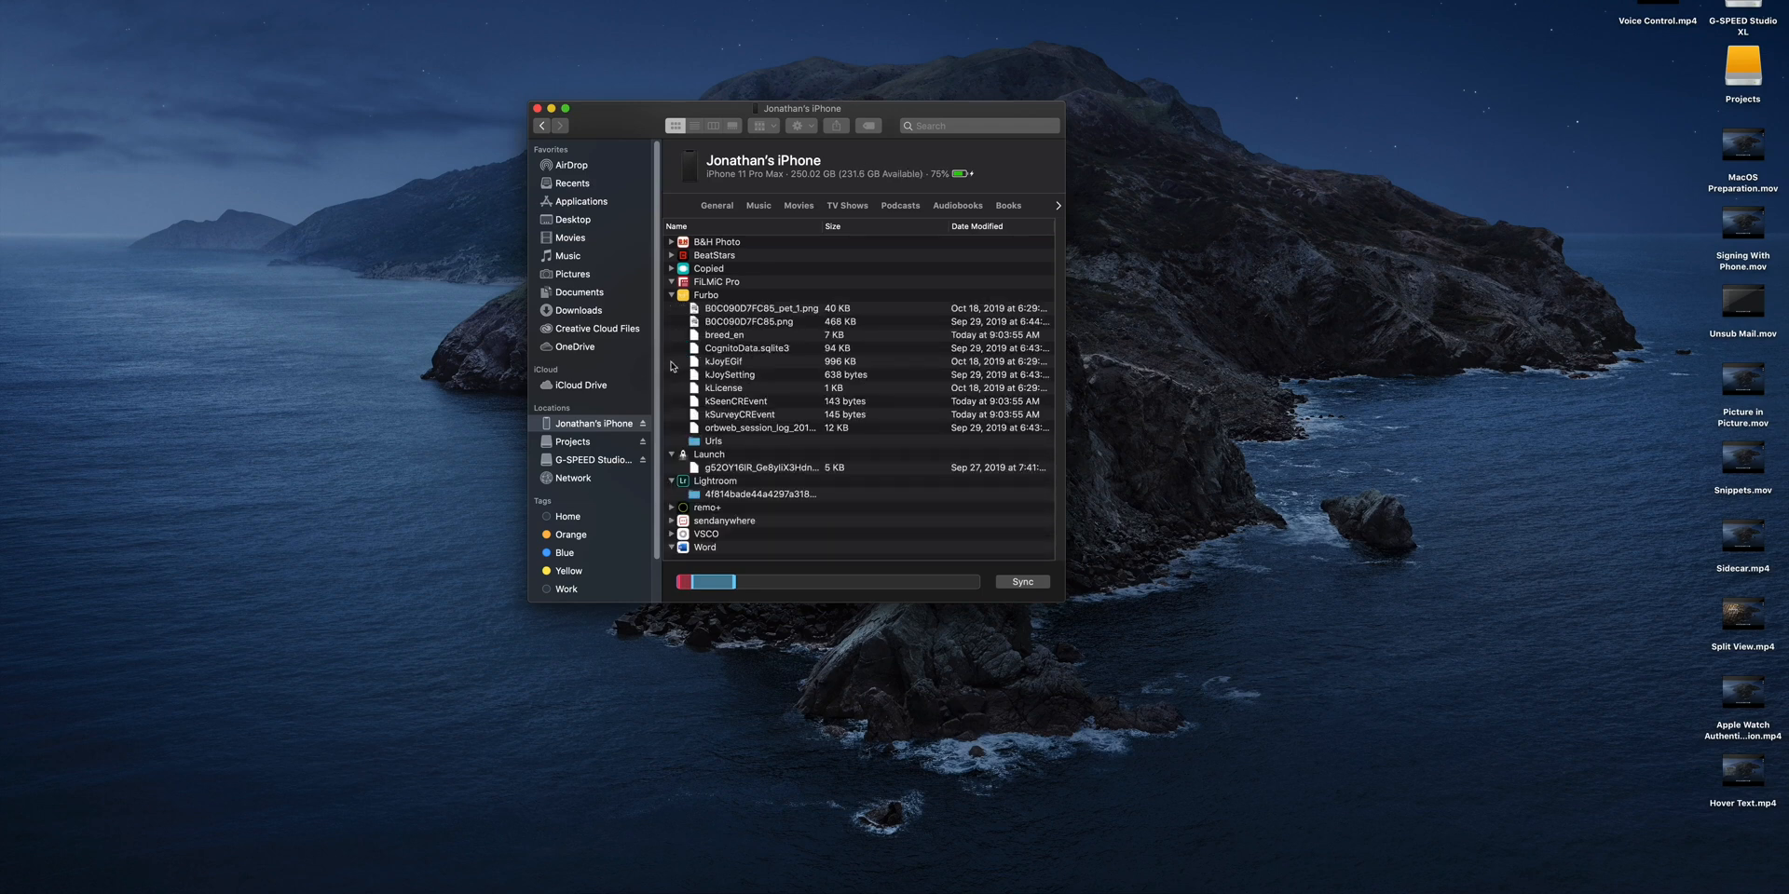
pyautogui.click(673, 281)
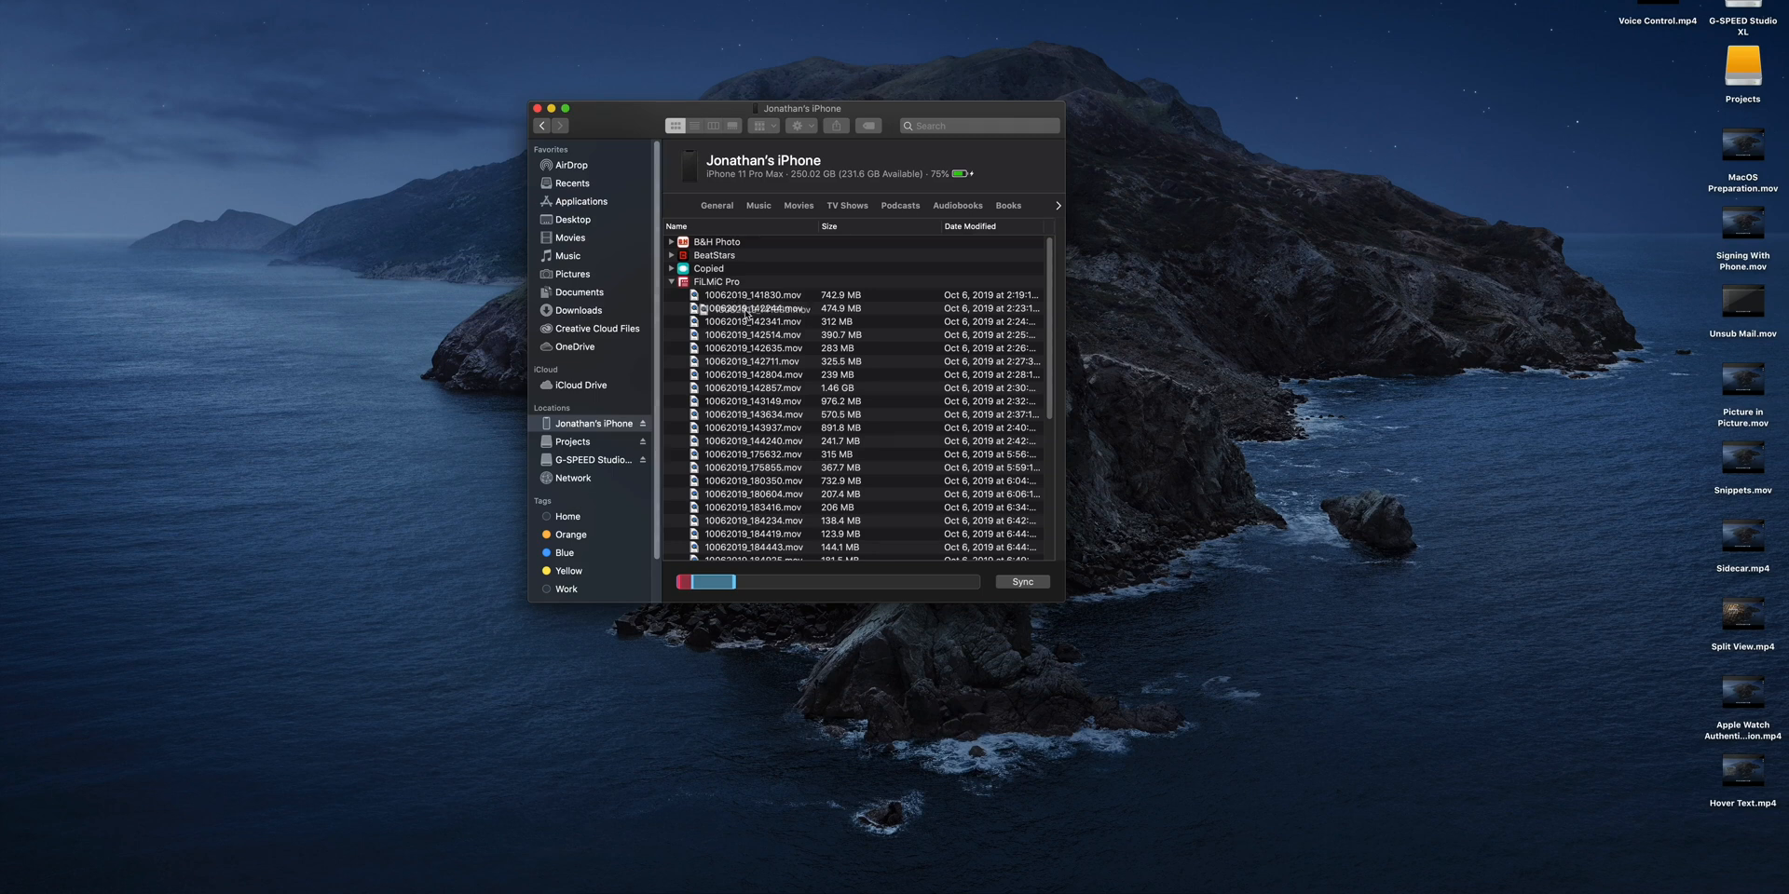
# - Drag 10062019_141830.mov from FiLMiC Pro onto the desktop
pyautogui.moveTo(747, 294); pyautogui.dragTo(1386, 339)
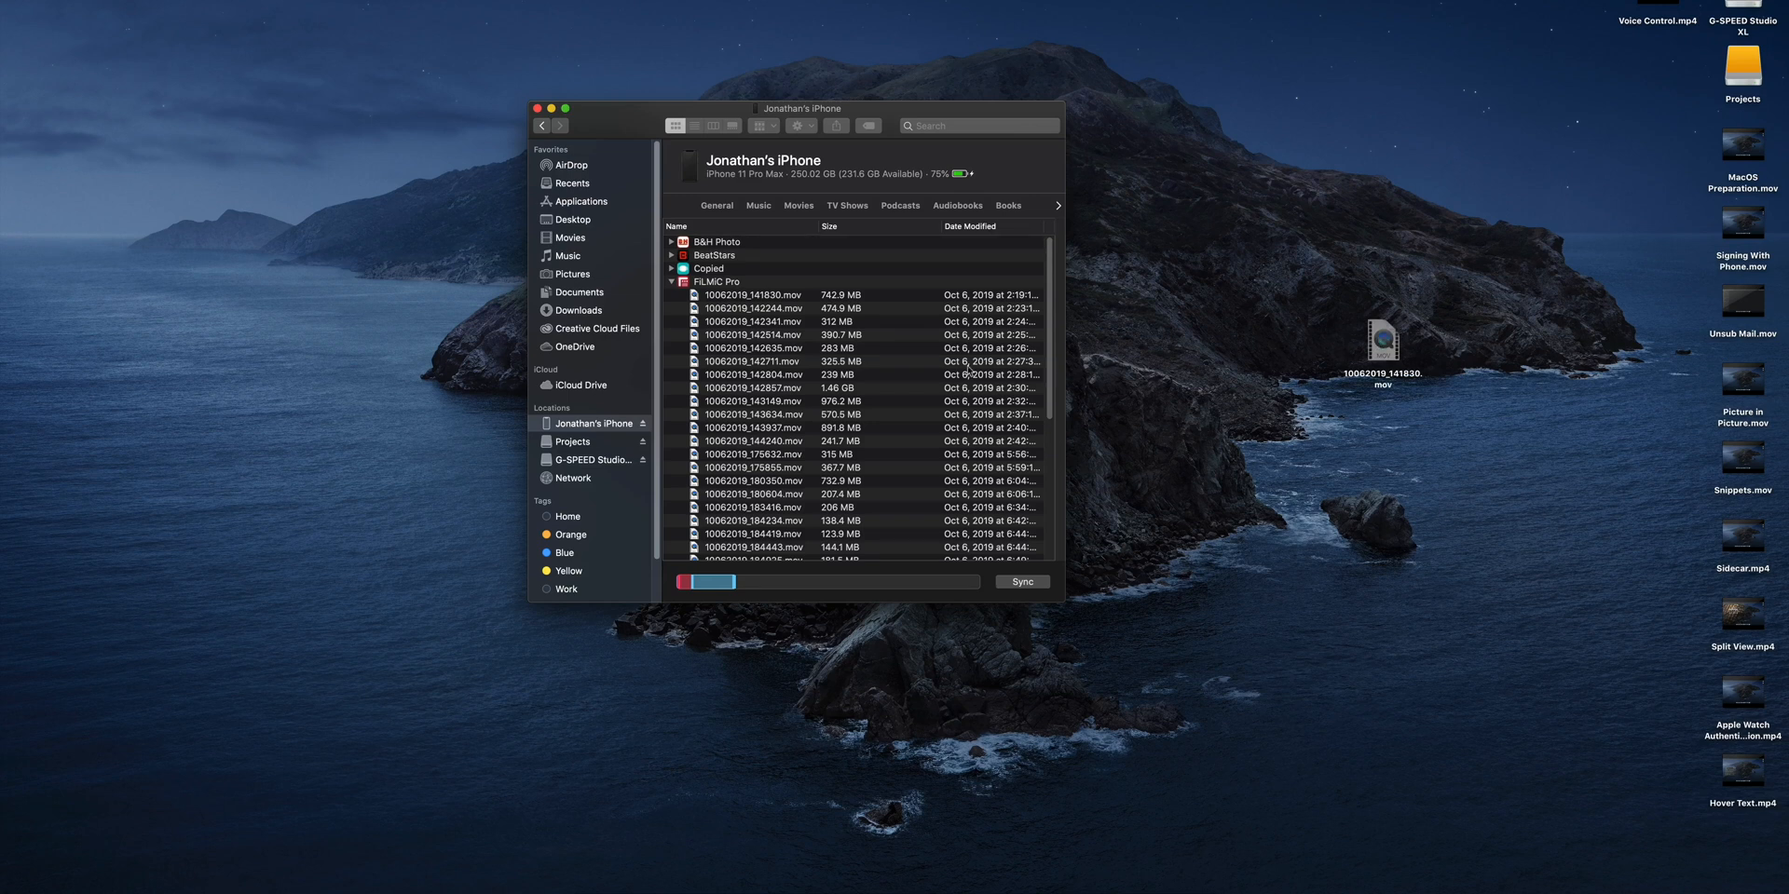
pyautogui.moveTo(744, 278)
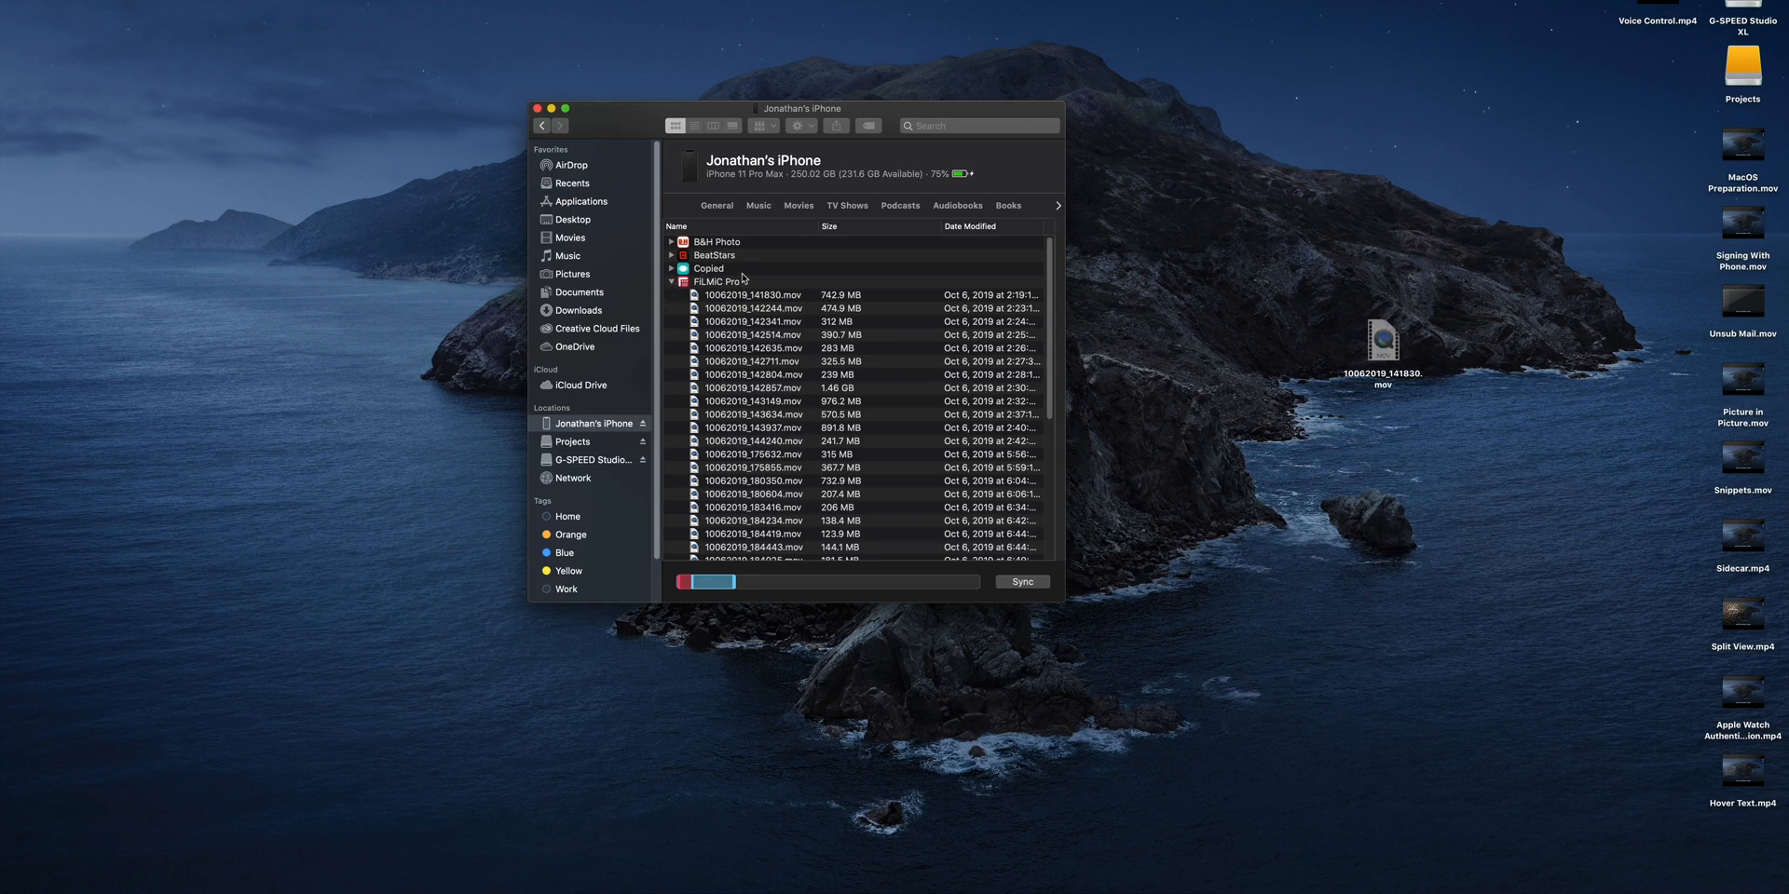
pyautogui.moveTo(1400, 531)
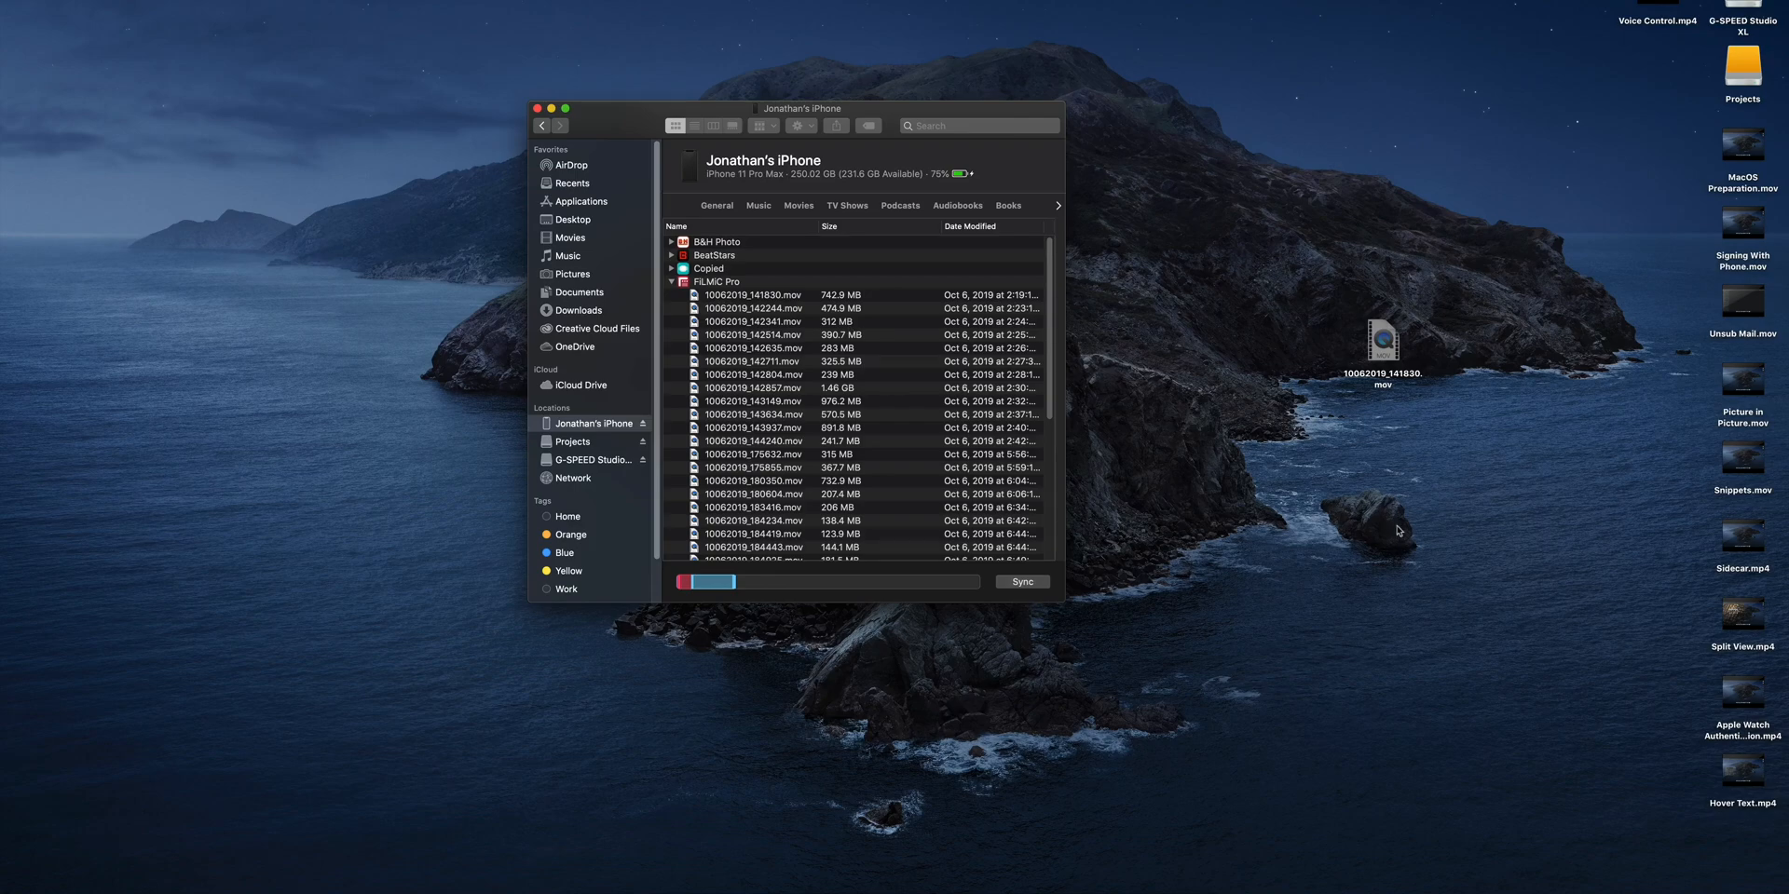